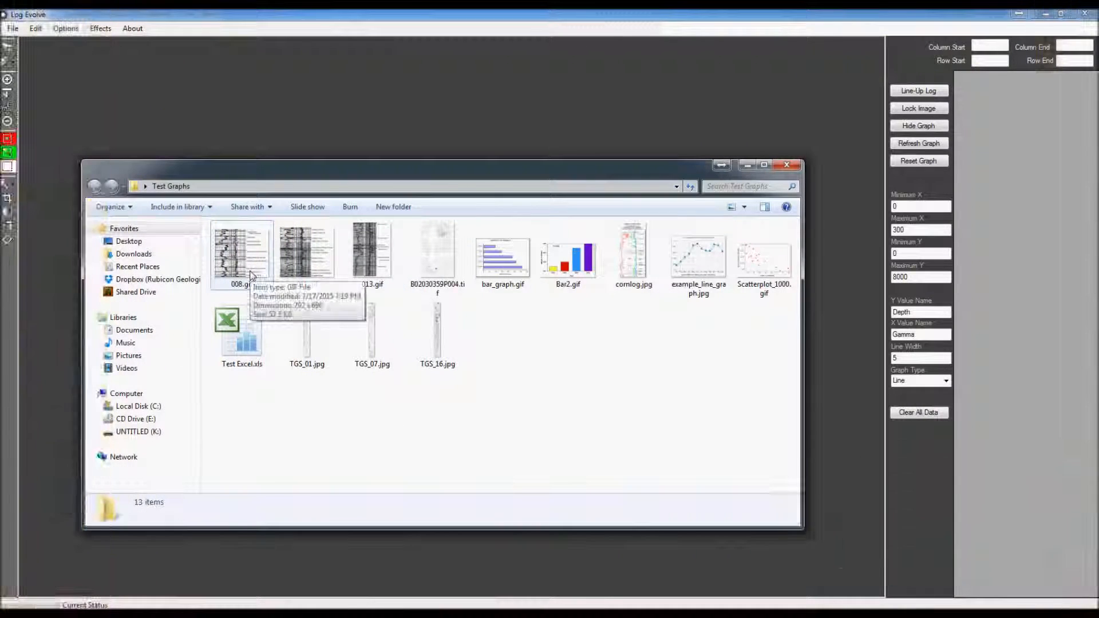
Preview the scanned well-log images 008.gif and TGS_16.jpg from the Test Graphs folder.
double_click(242, 252)
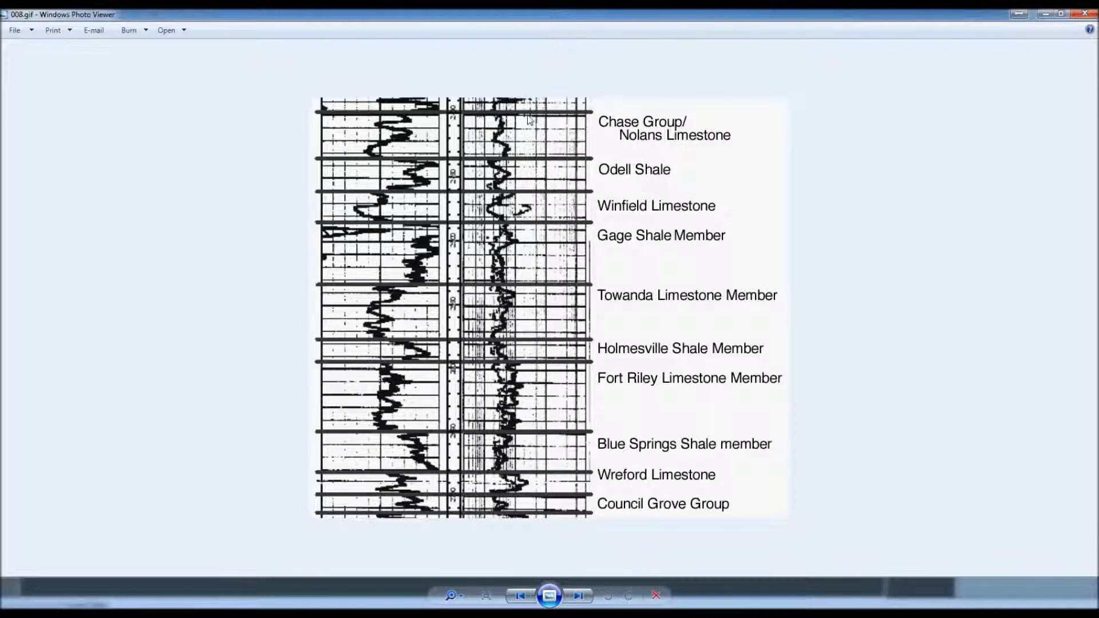
mouse_move(526, 122)
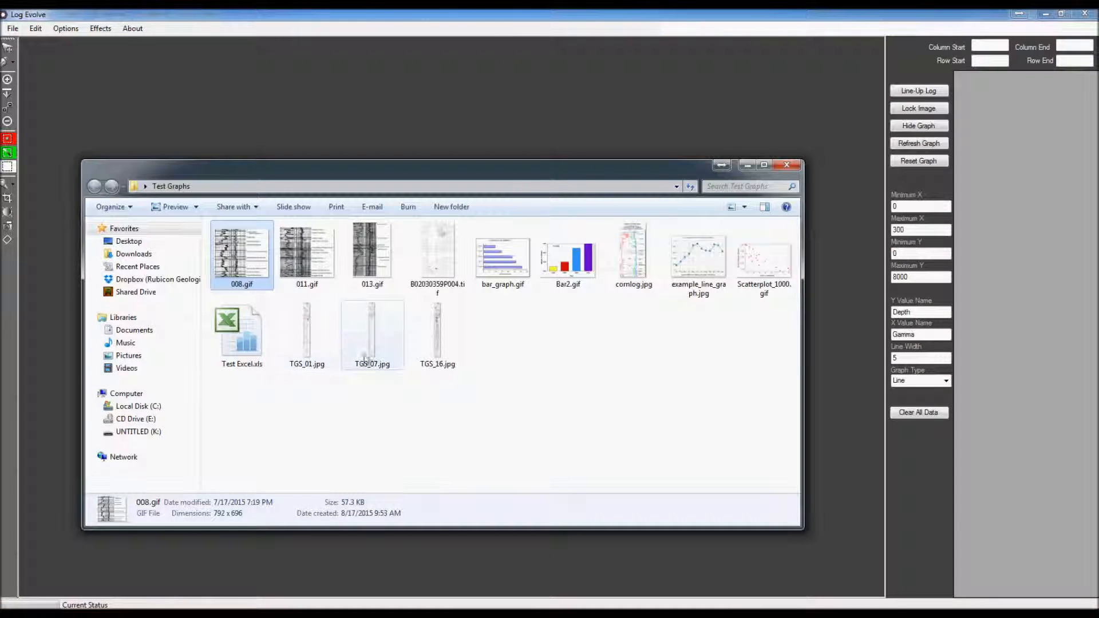
double_click(437, 330)
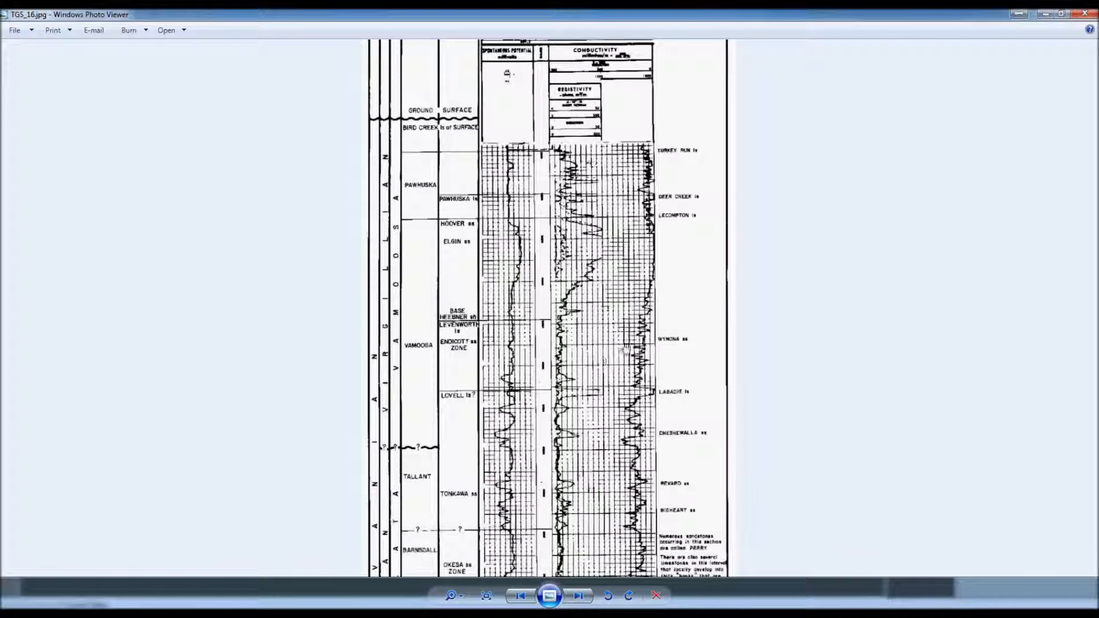
mouse_move(1087, 14)
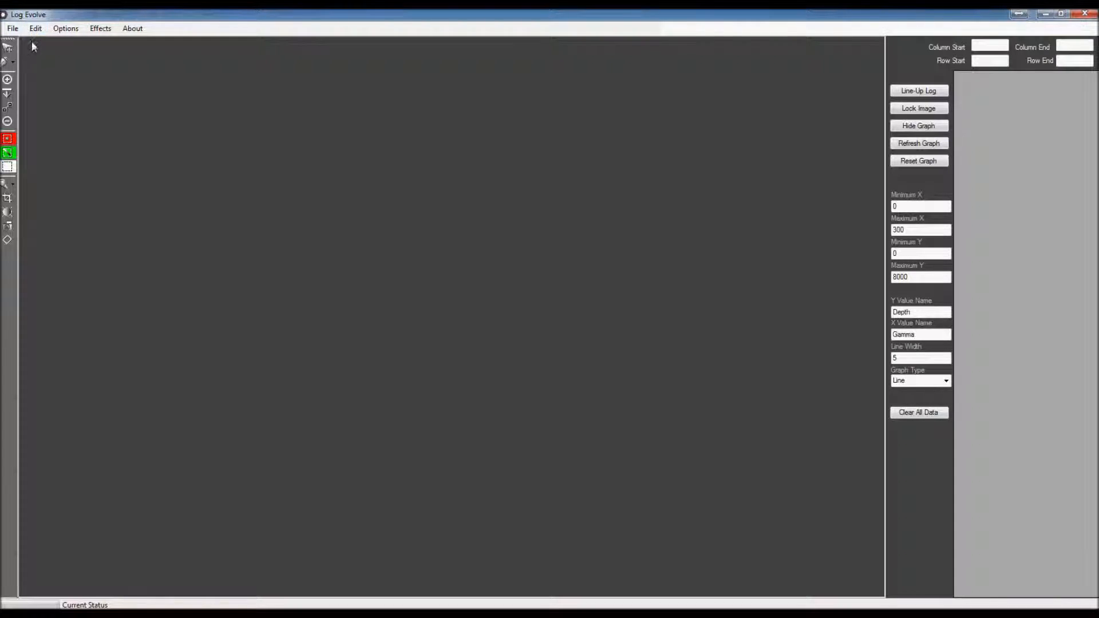
Load the TGS_01.jpg well log image from Test Graphs, listing All Files (*.*) to find it.
click(11, 27)
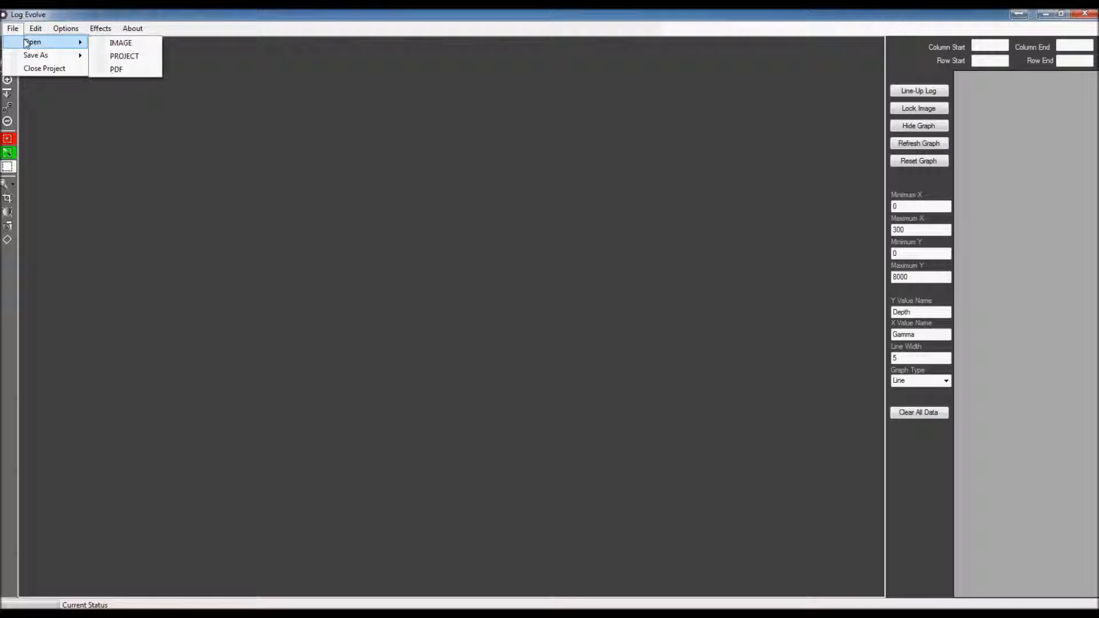
mouse_move(120, 42)
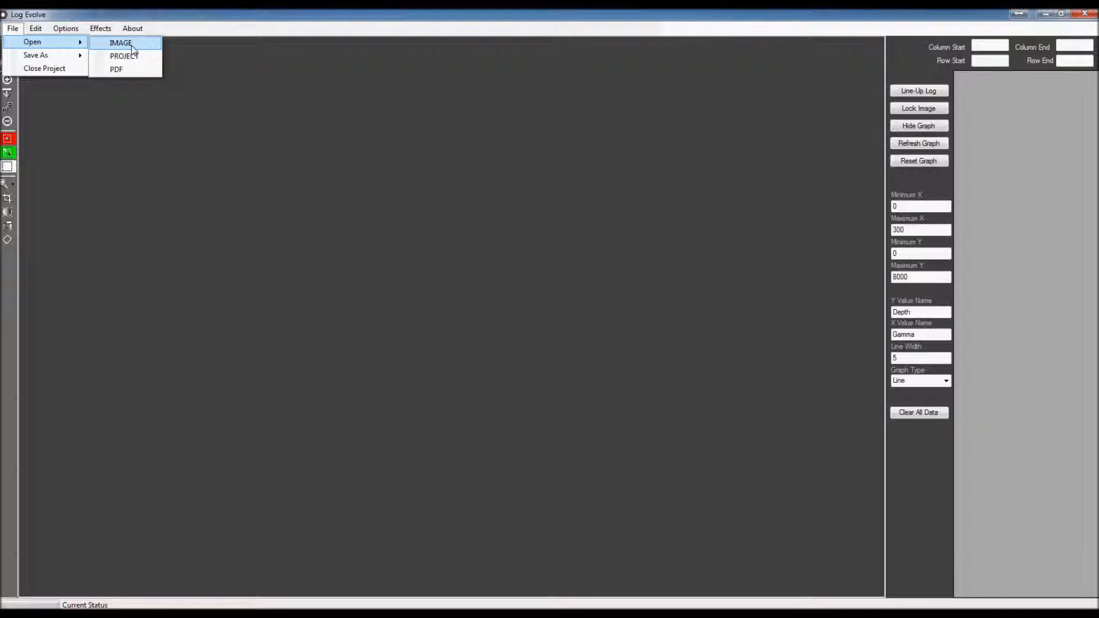
click(120, 43)
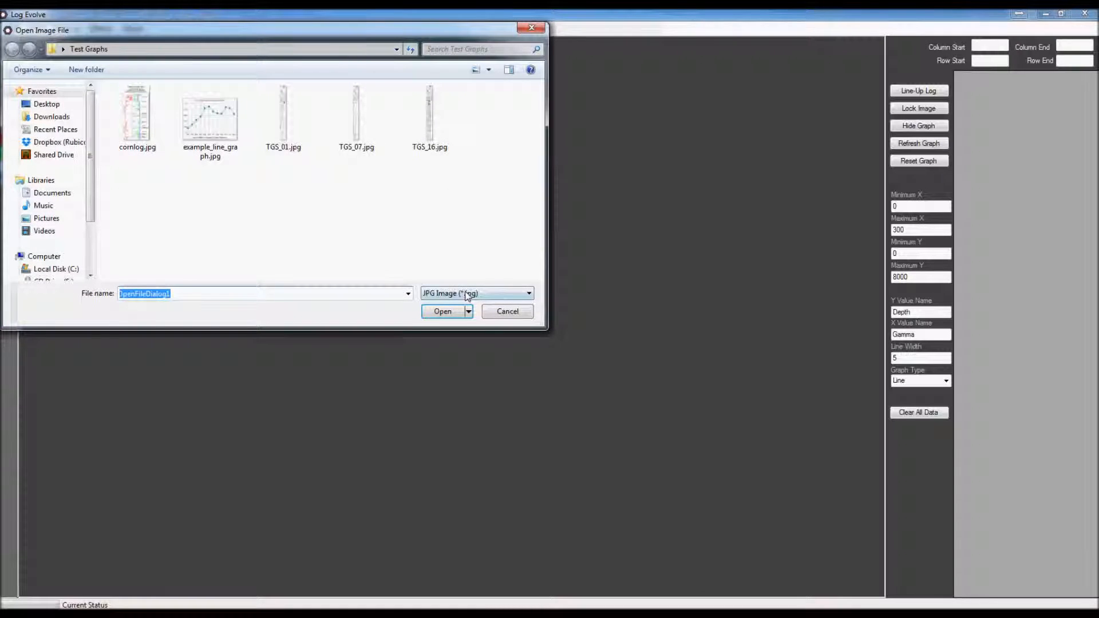
click(528, 294)
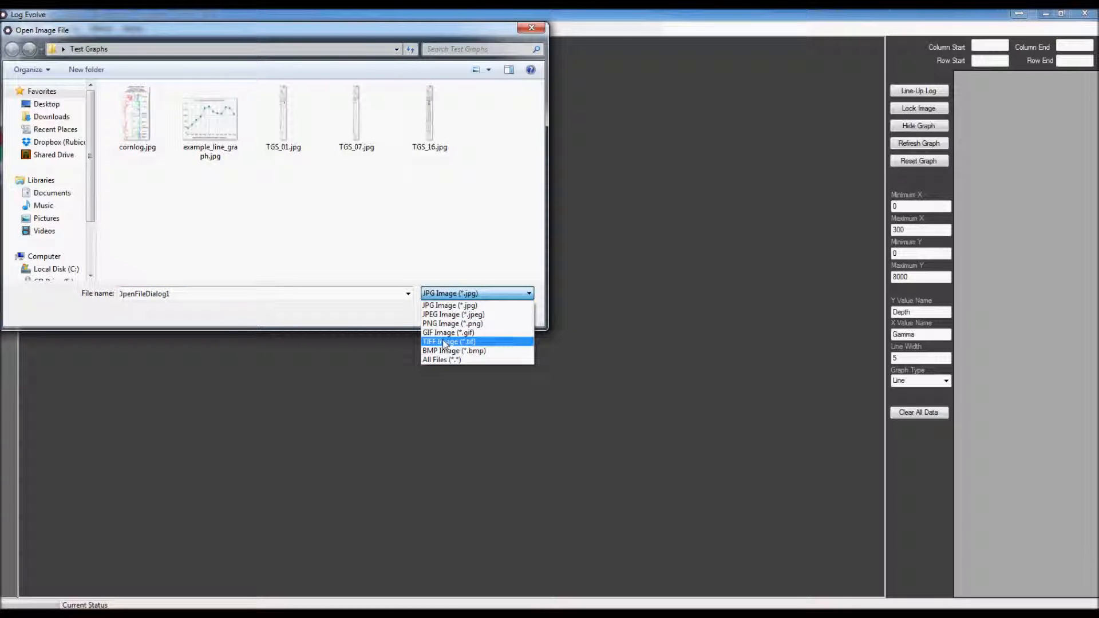
click(441, 360)
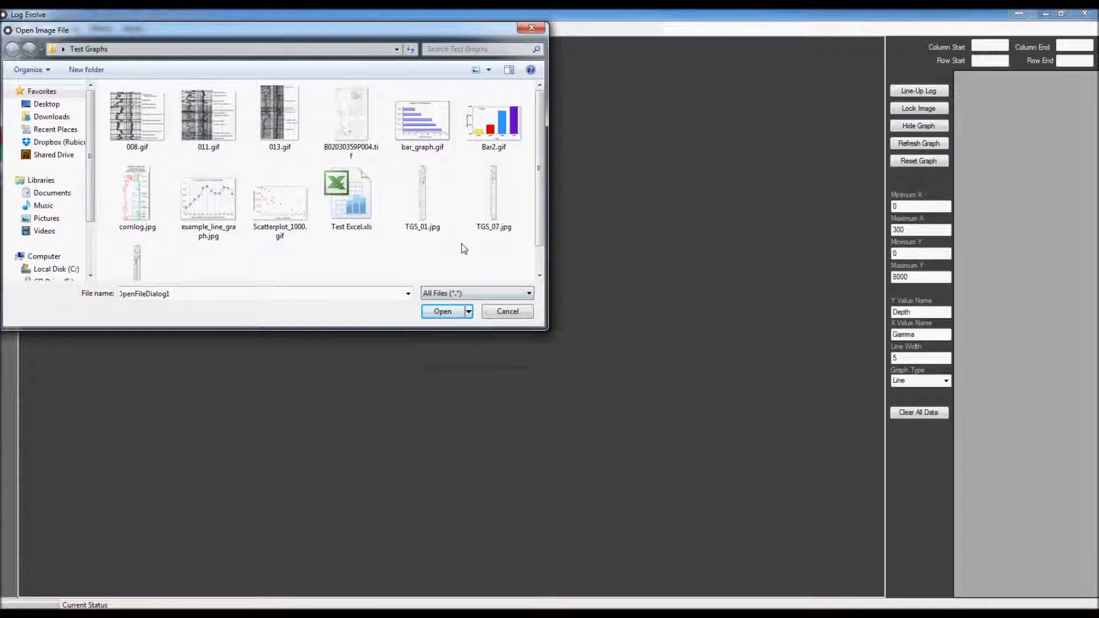
scroll(down, 3)
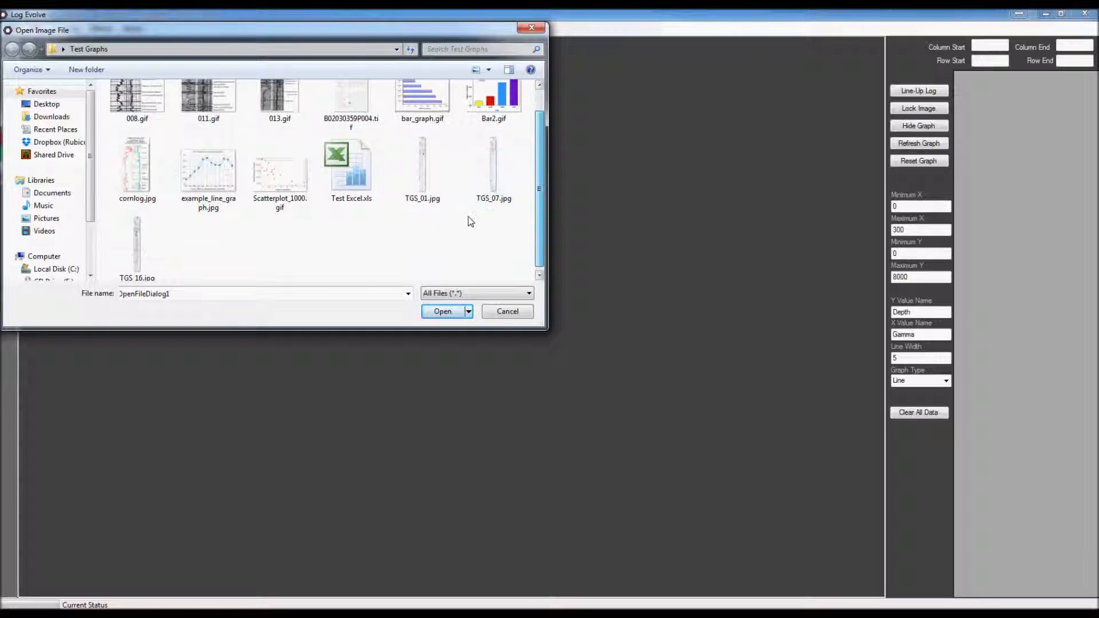
click(420, 165)
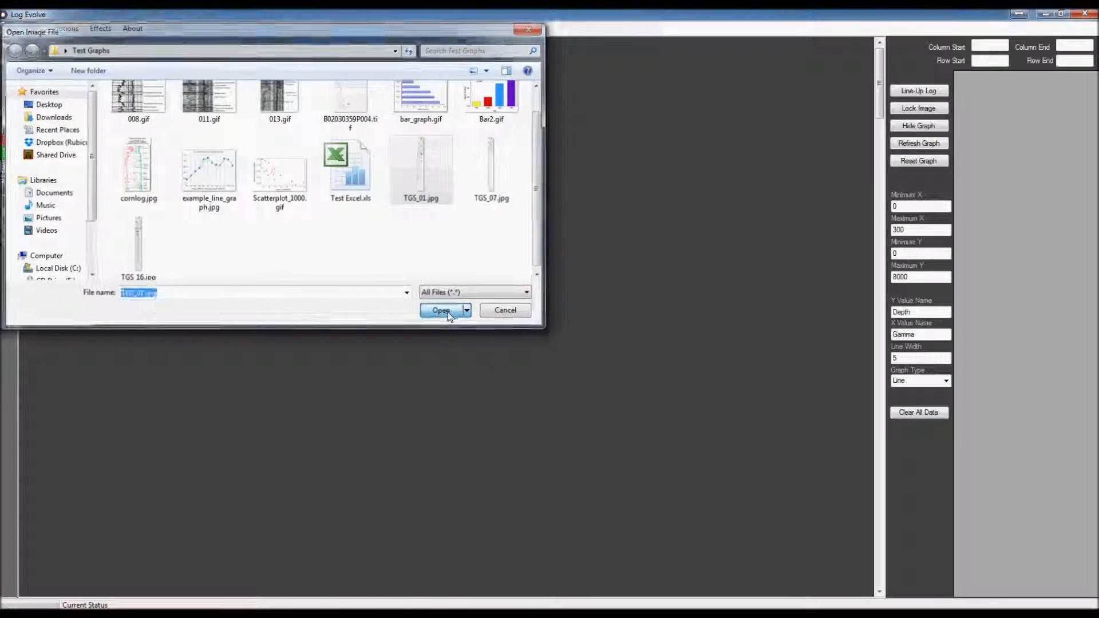
click(440, 310)
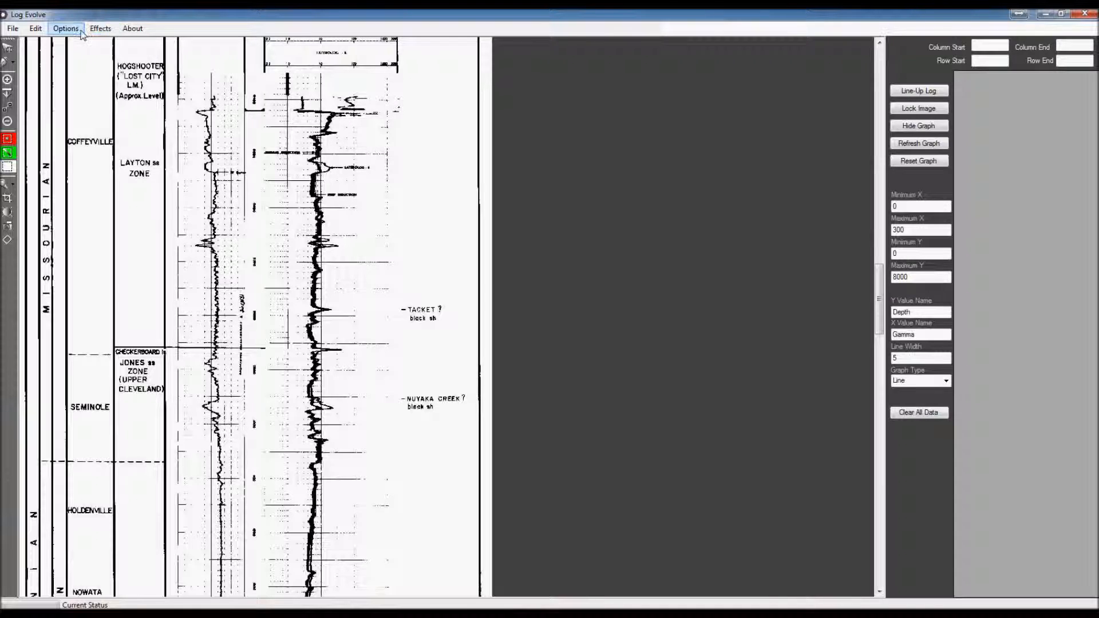
click(65, 27)
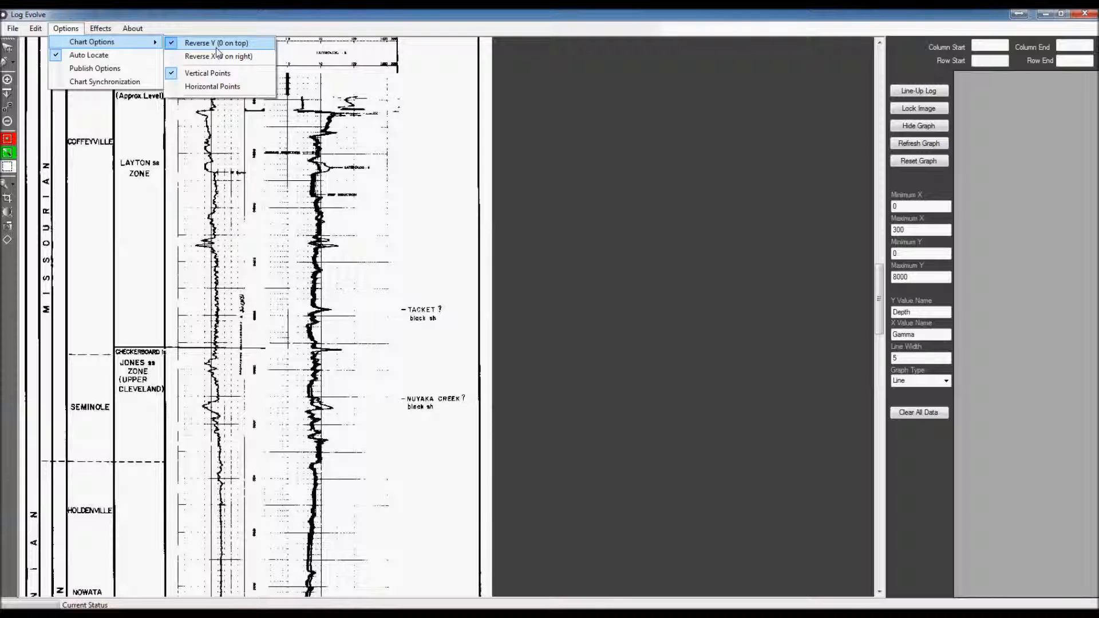
click(216, 42)
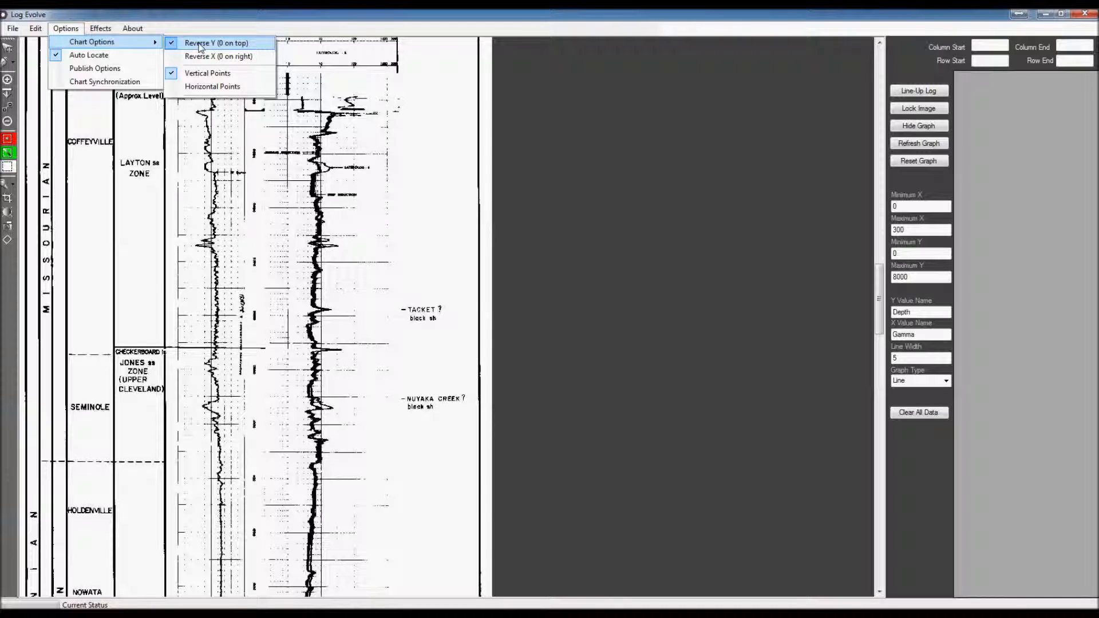
mouse_move(219, 56)
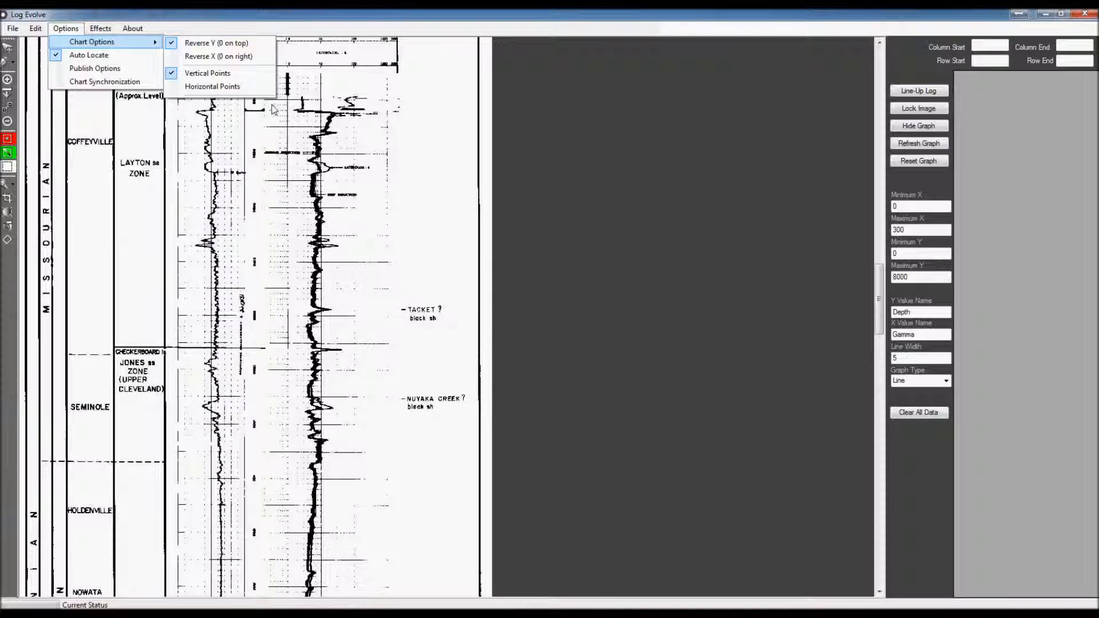
mouse_move(207, 73)
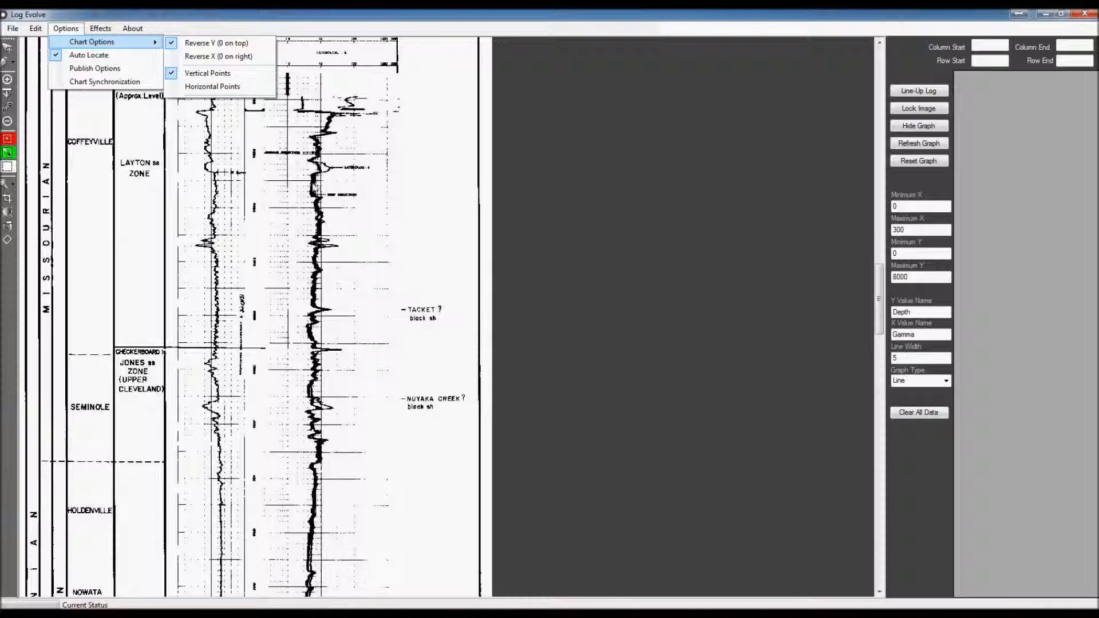
mouse_move(213, 85)
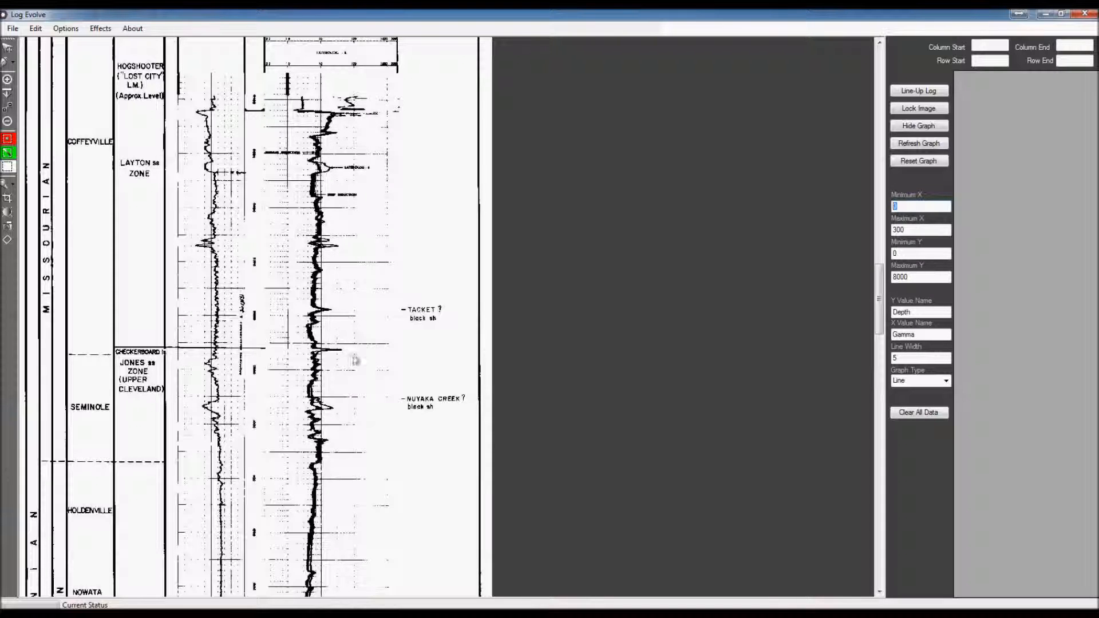
mouse_move(966, 165)
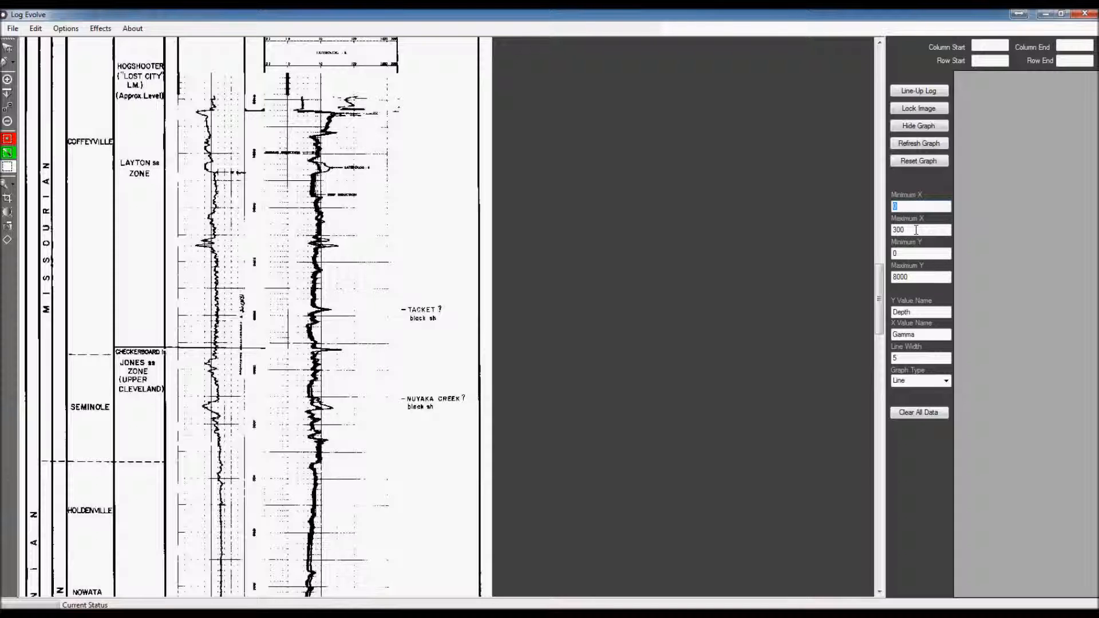
Set Maximum X and Maximum Y to 100 and rename the Gamma axis to 'X Value'.
triple_click(921, 231)
text(100)
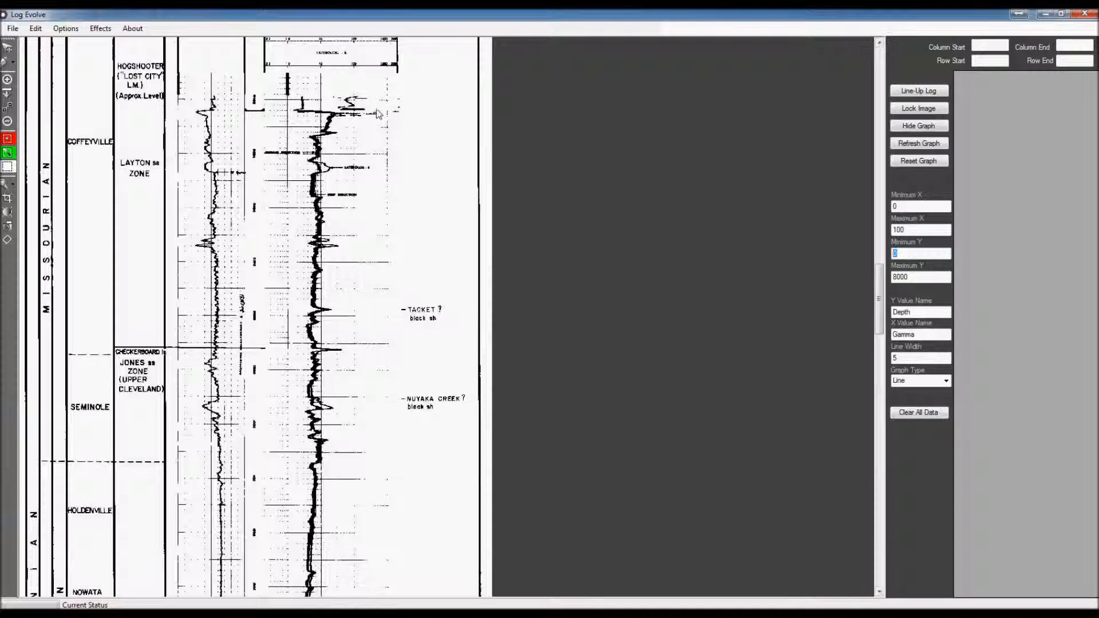
triple_click(920, 277)
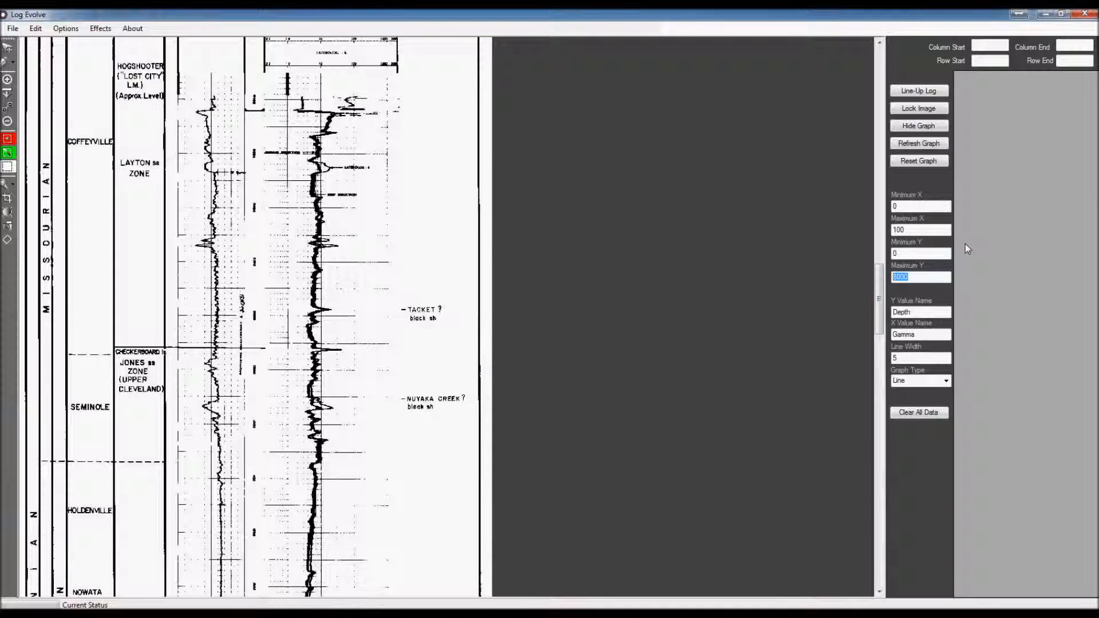
text(100)
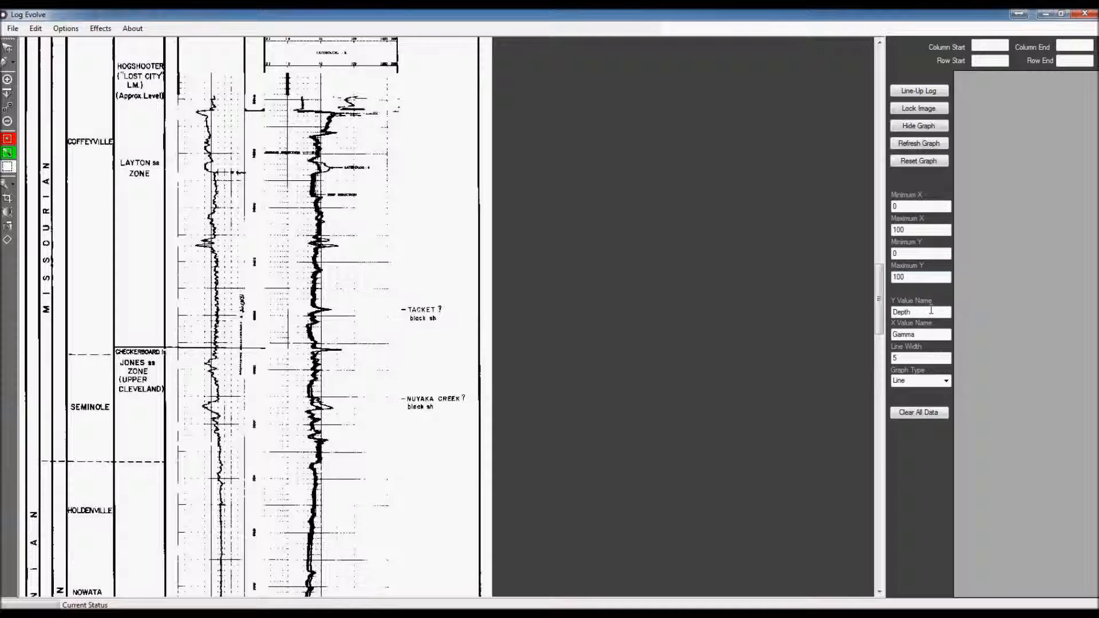
triple_click(921, 312)
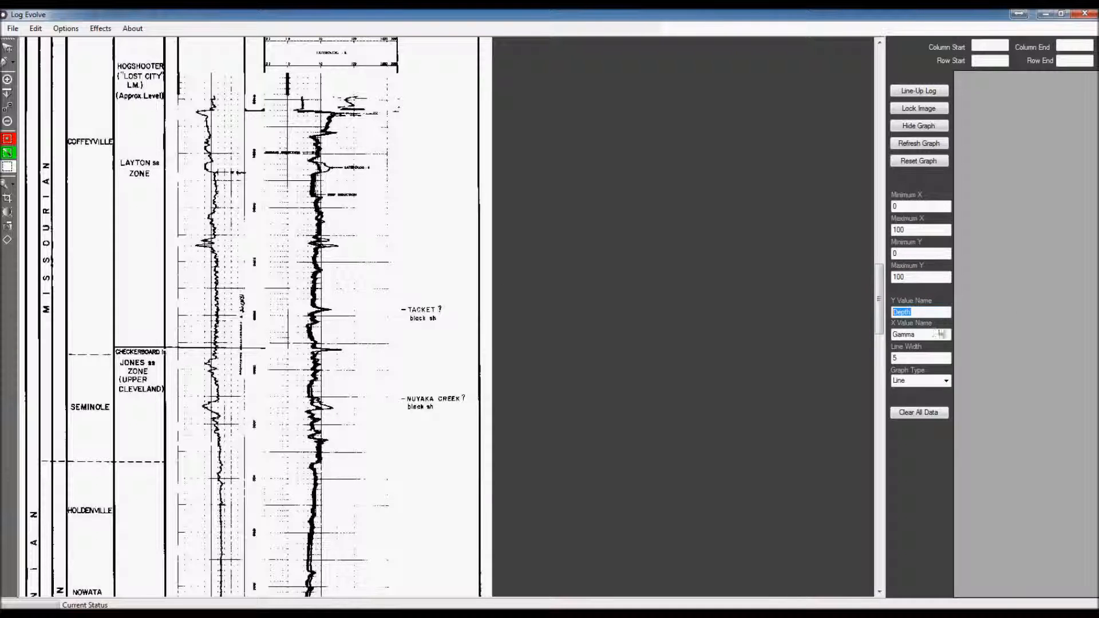
click(920, 335)
text(X Value)
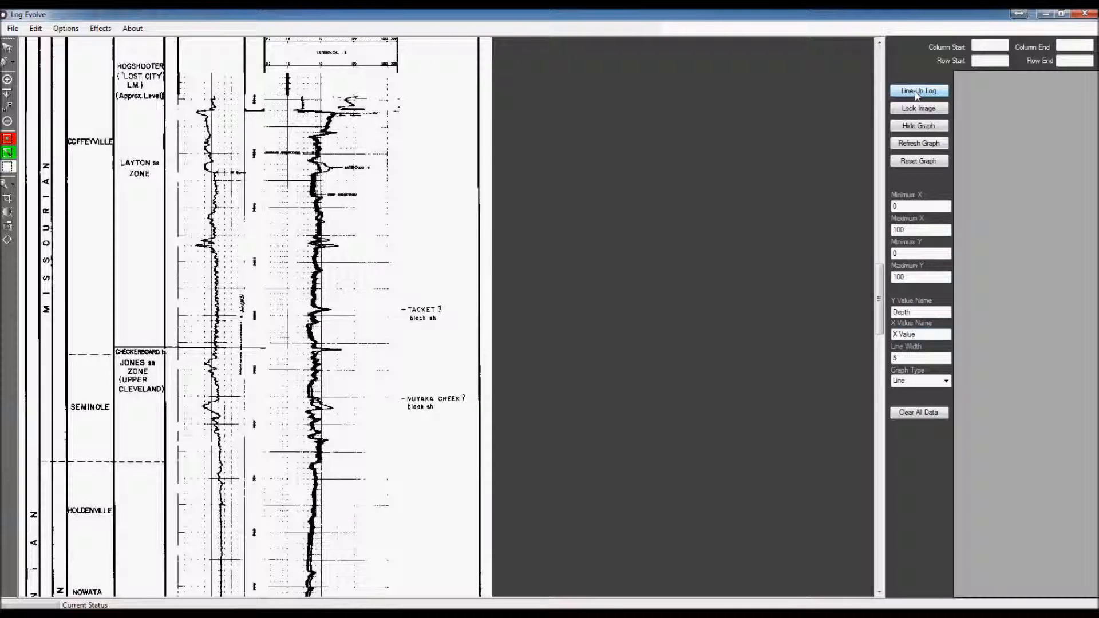
Overlay the 0–100 line-up grid on the log track and start tracing the curve's first points.
click(918, 90)
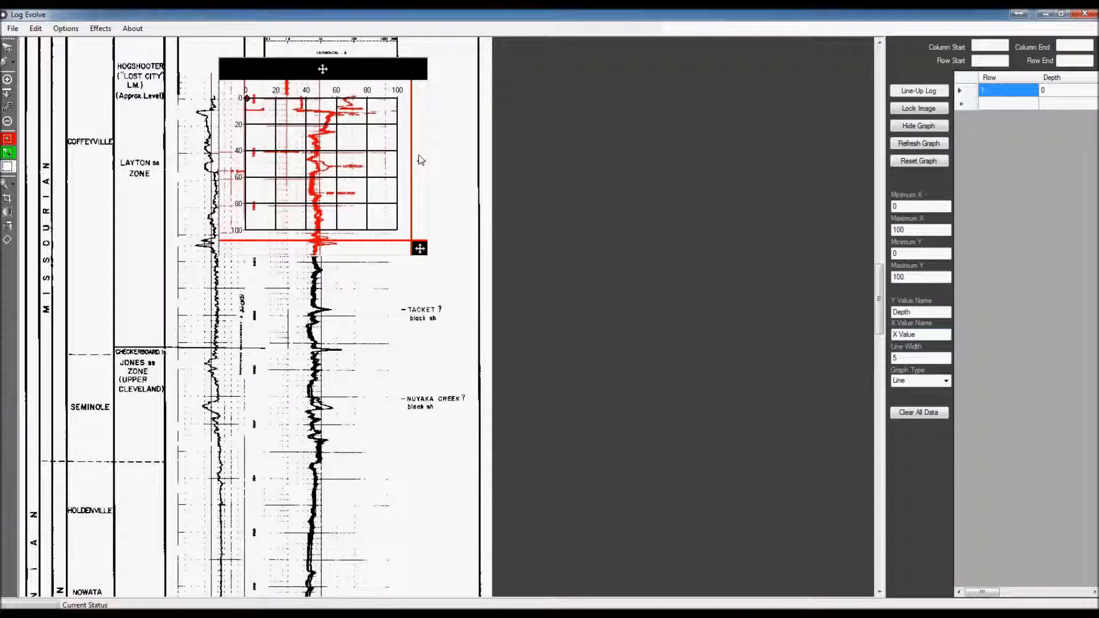
click(918, 335)
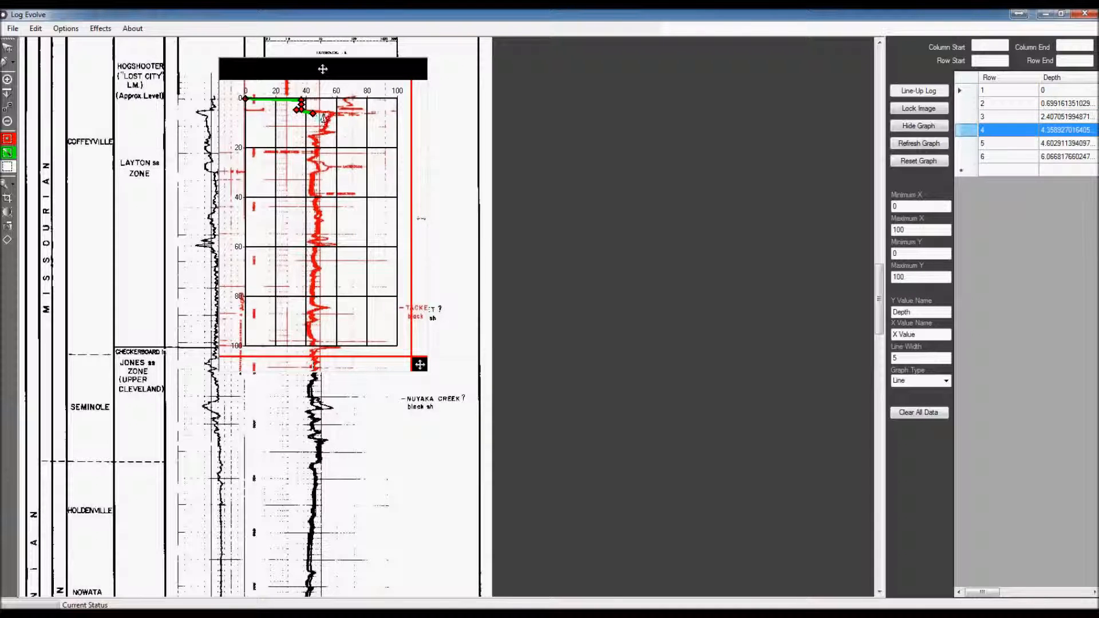
Trace the red curve down to depth 100 and review the ~119 recorded depth rows.
click(1008, 157)
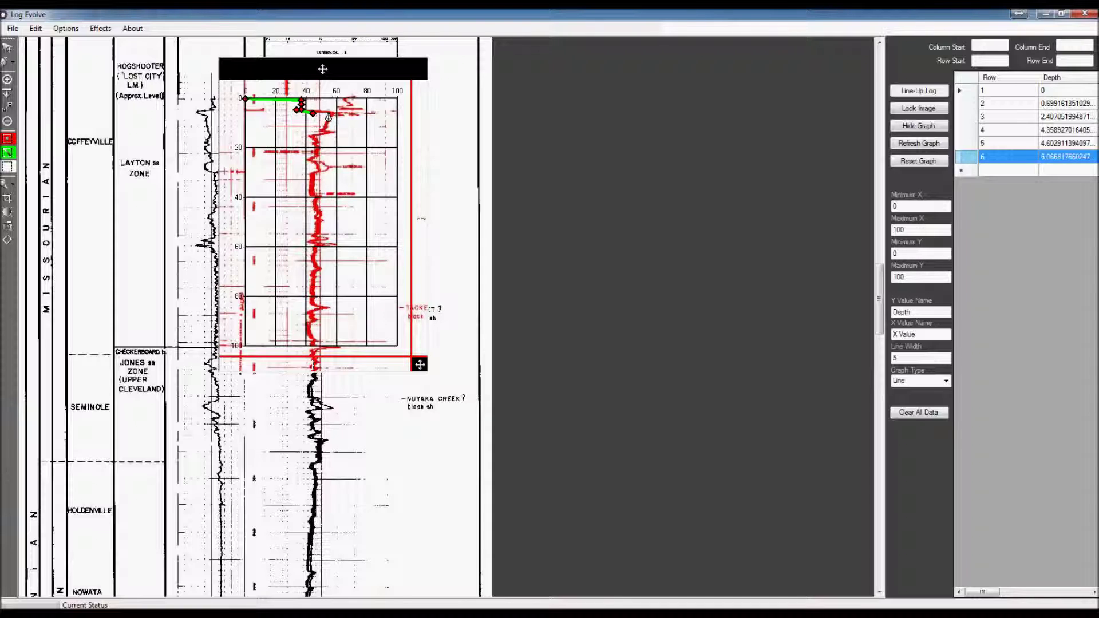
click(343, 115)
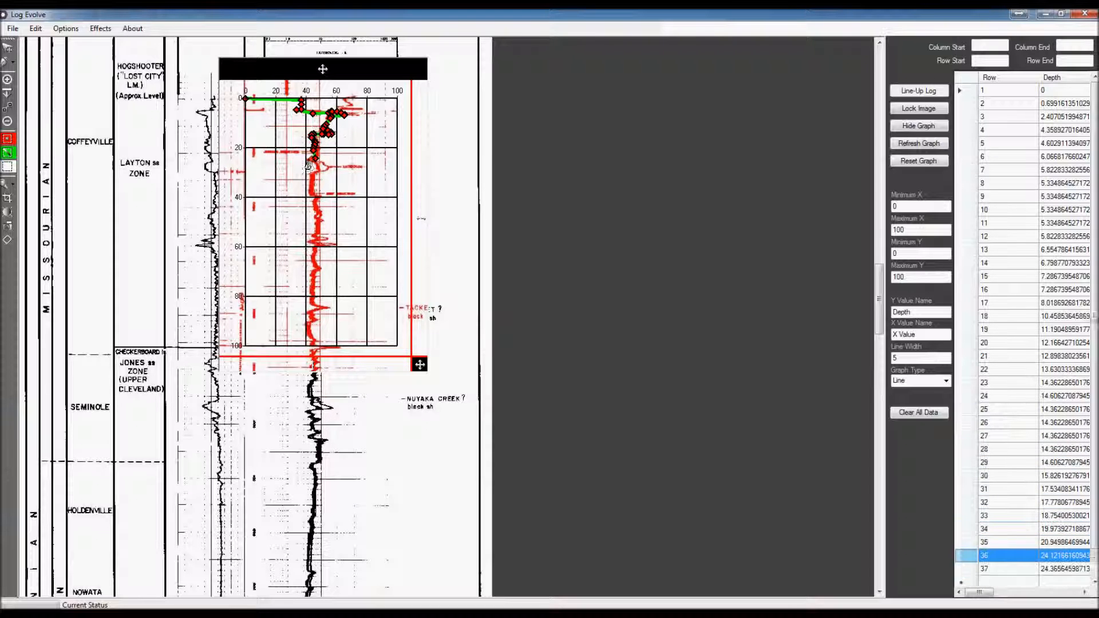
scroll(down, 3)
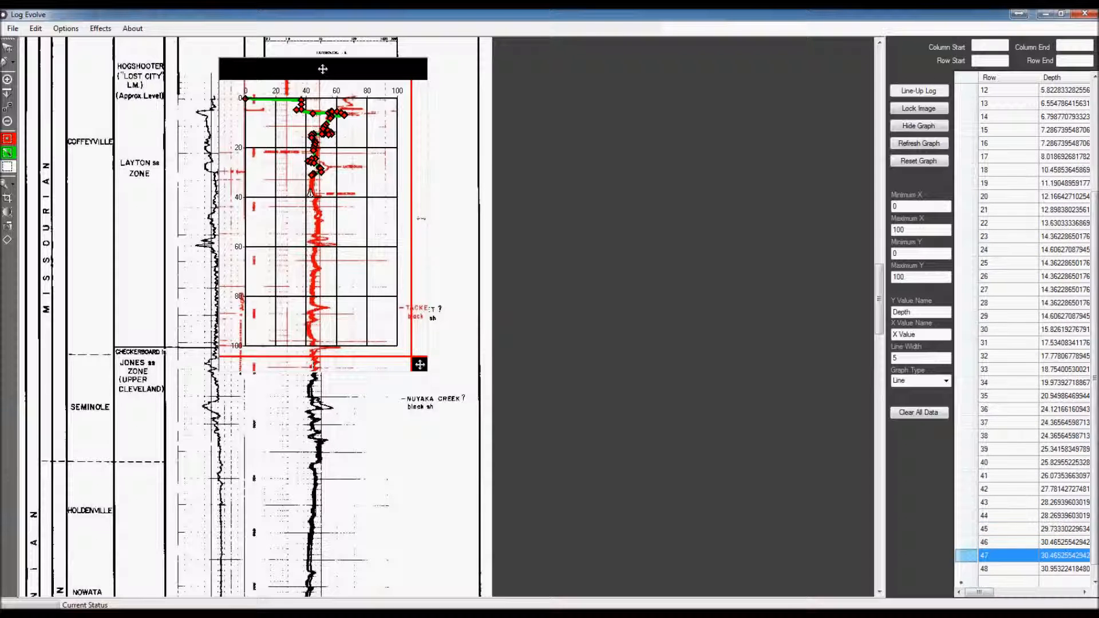
scroll(down, 3)
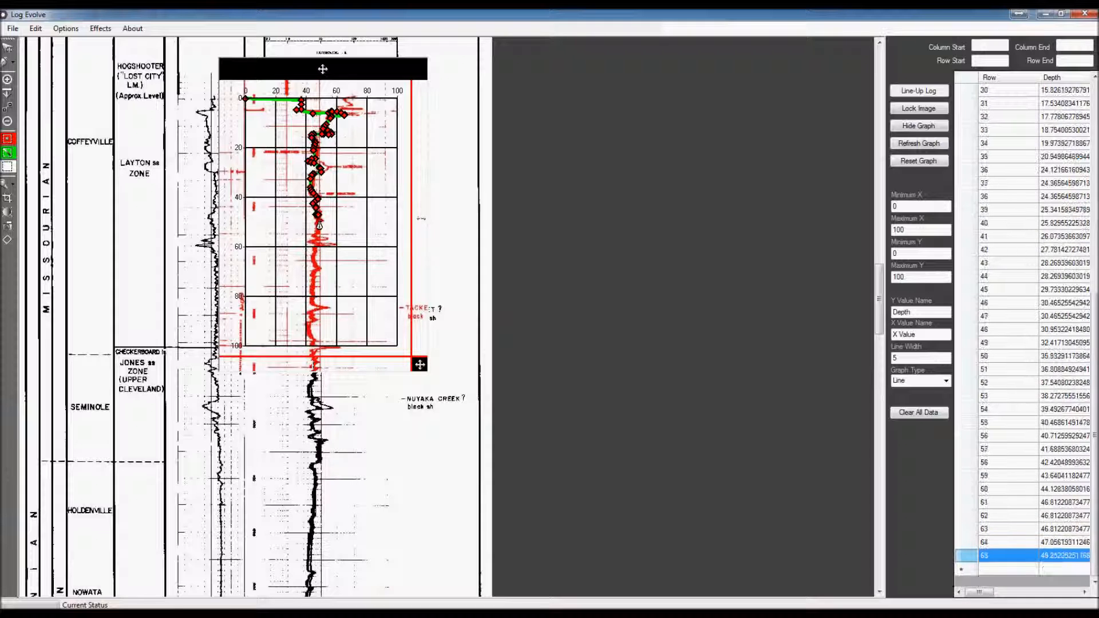
scroll(down, 3)
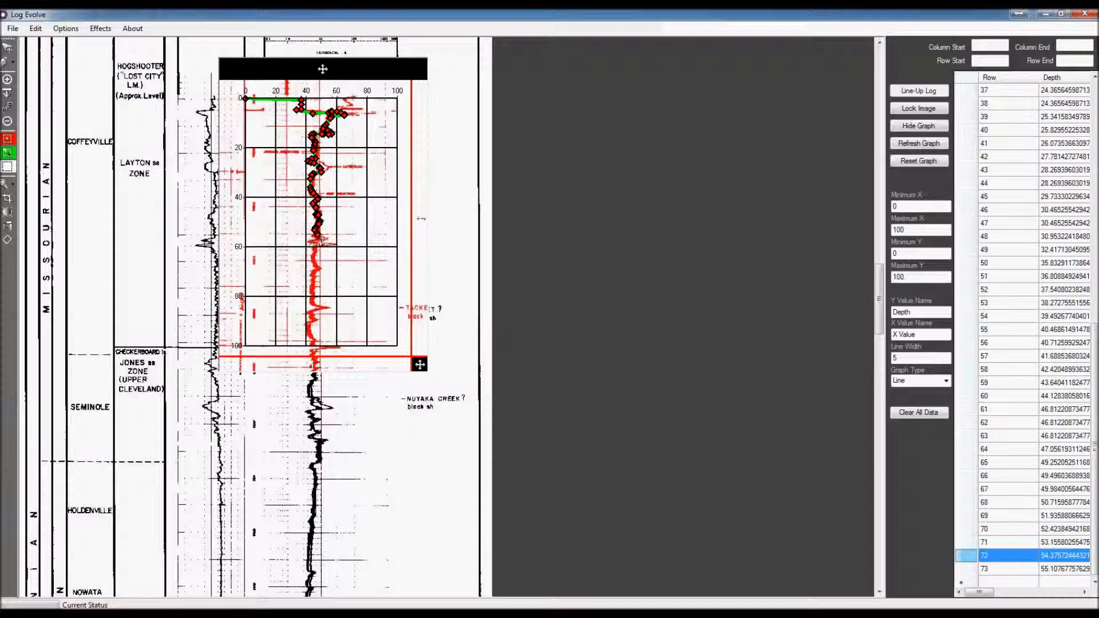
scroll(down, 3)
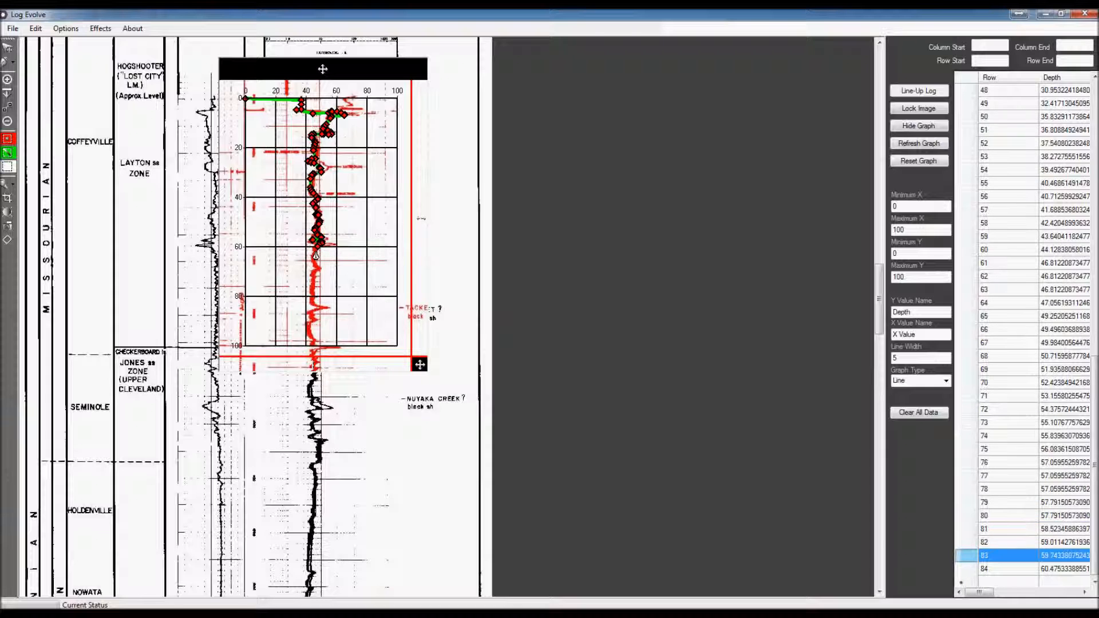
scroll(down, 3)
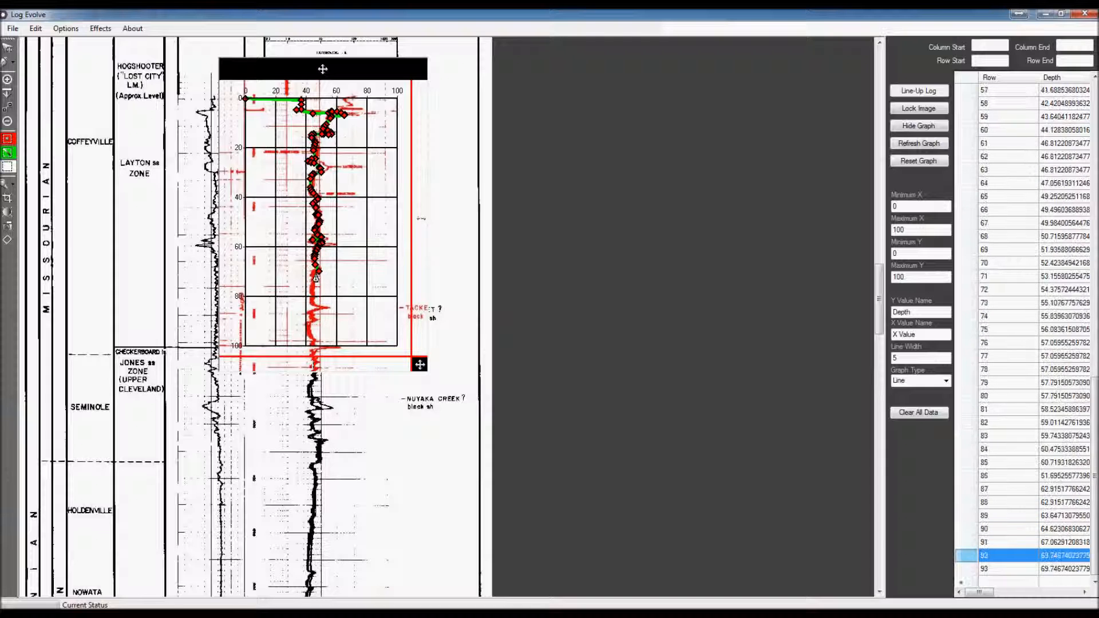
scroll(down, 3)
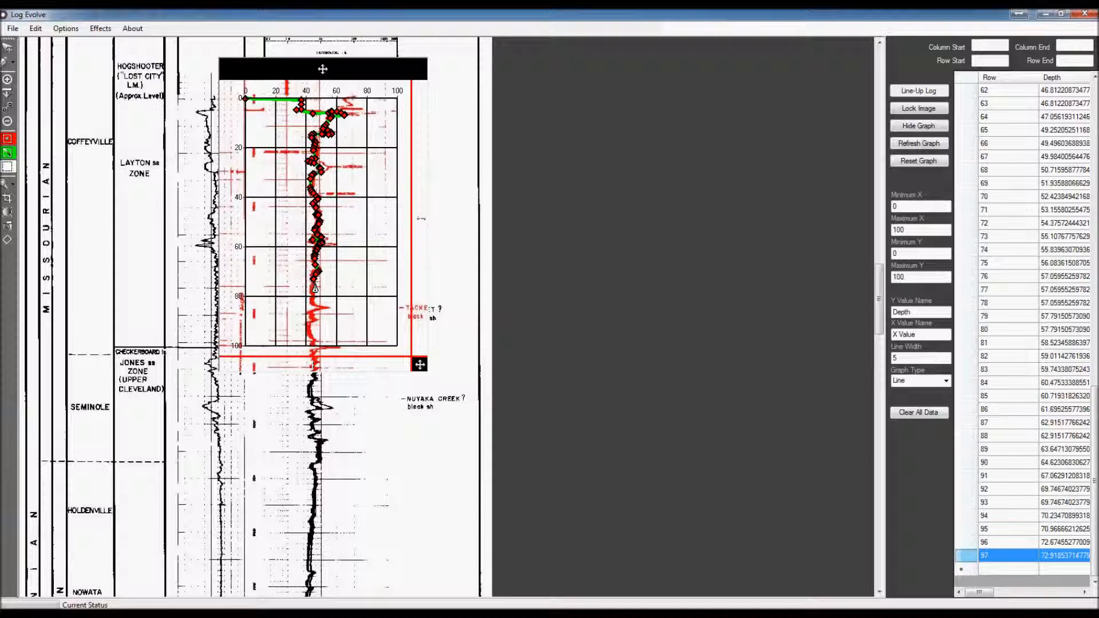
scroll(down, 3)
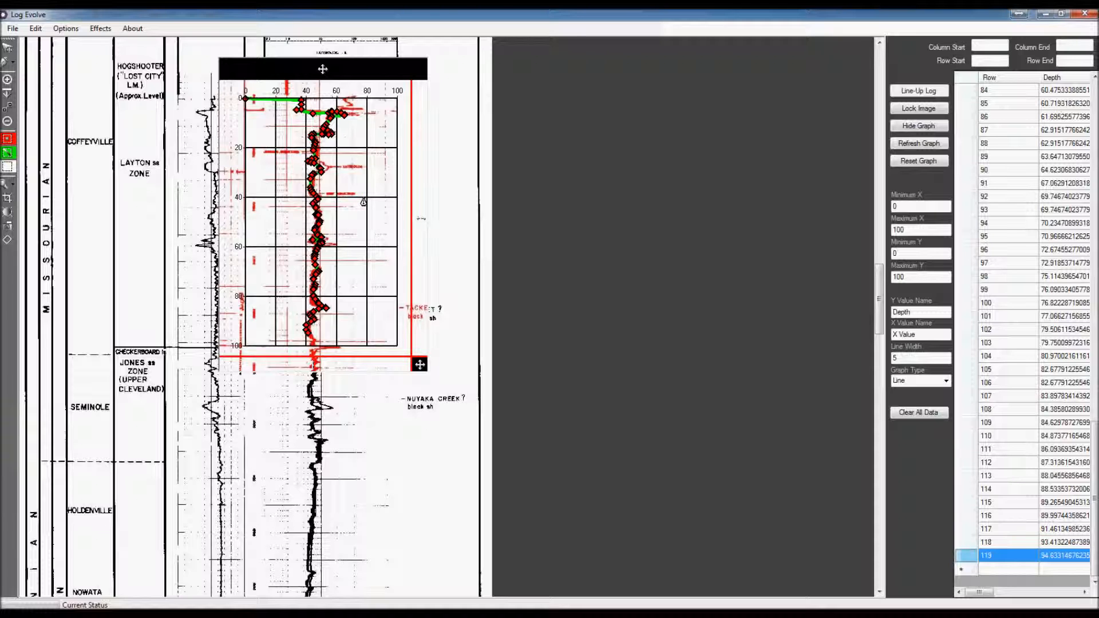
mouse_move(334, 428)
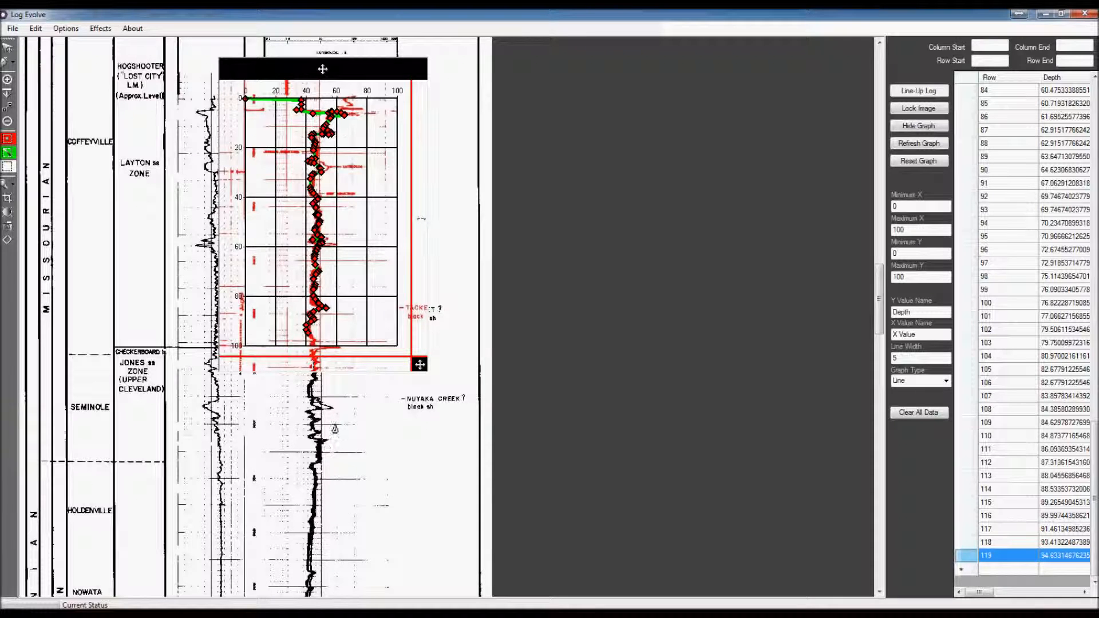
mouse_move(342, 412)
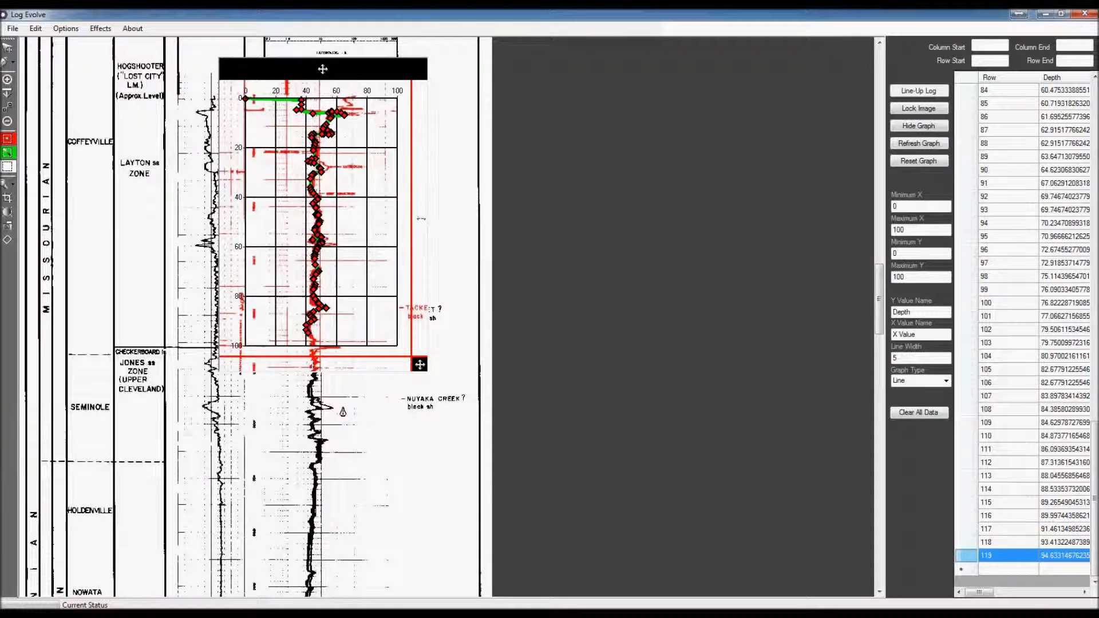
scroll(up, 3)
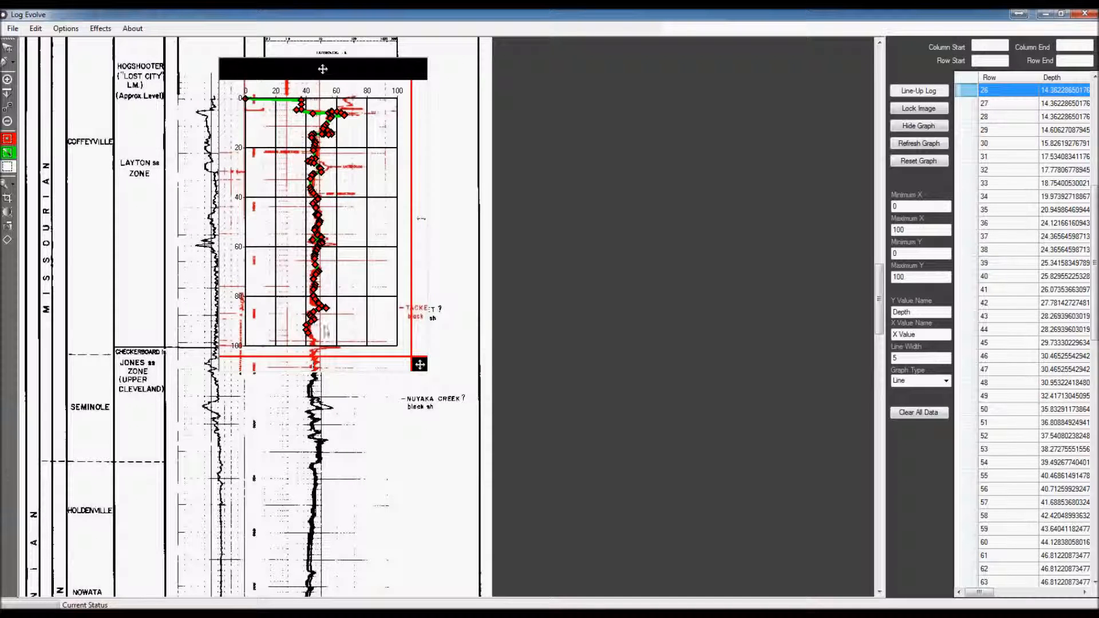
scroll(up, 3)
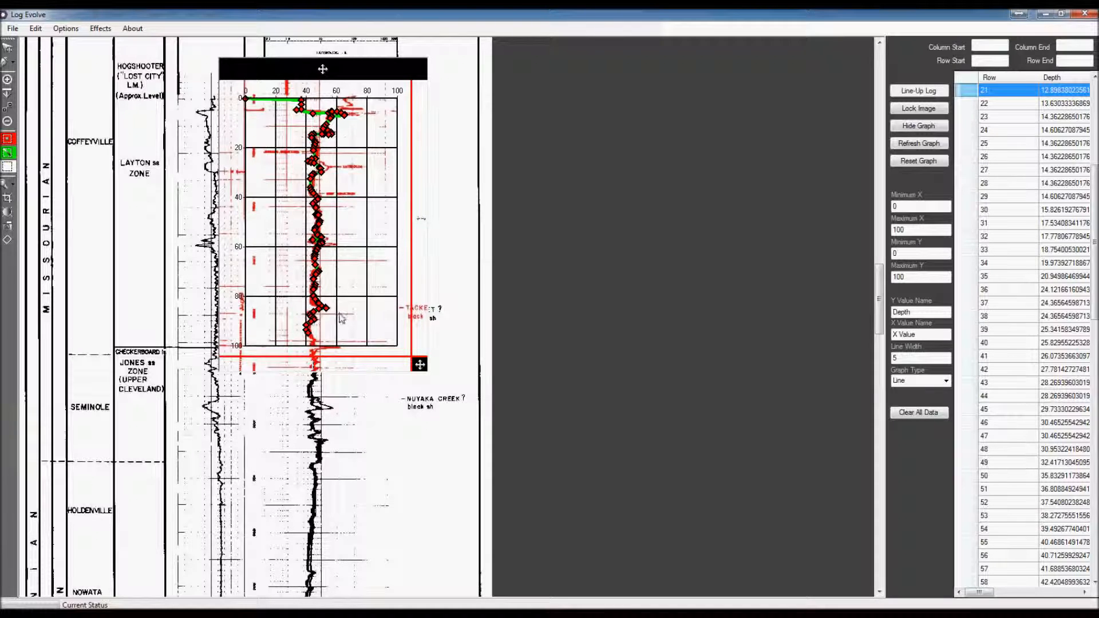
mouse_move(344, 311)
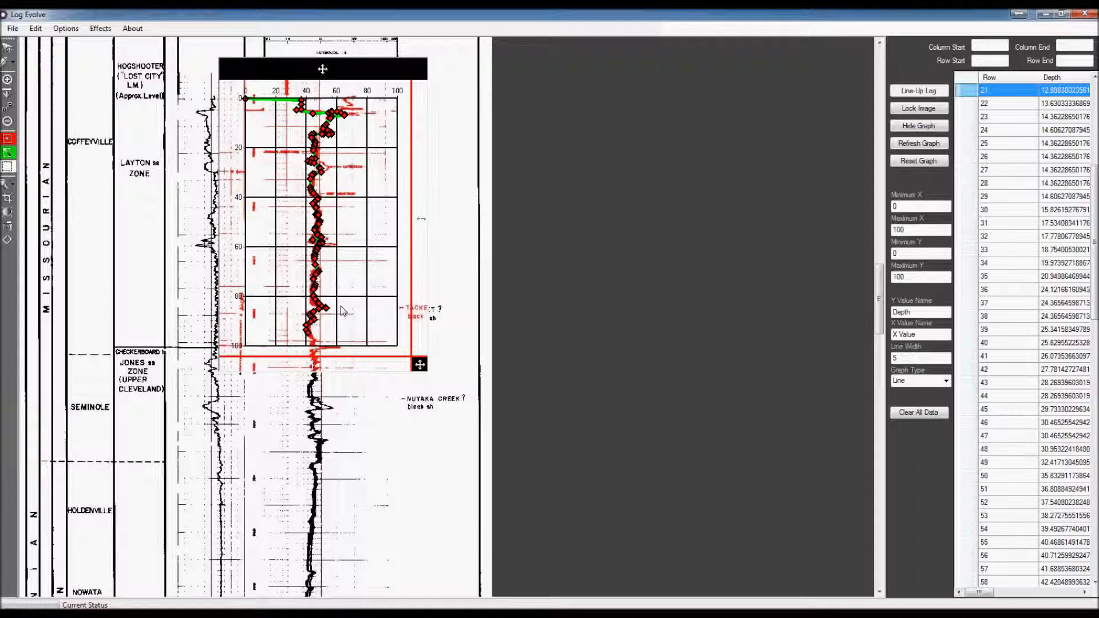
mouse_move(80, 15)
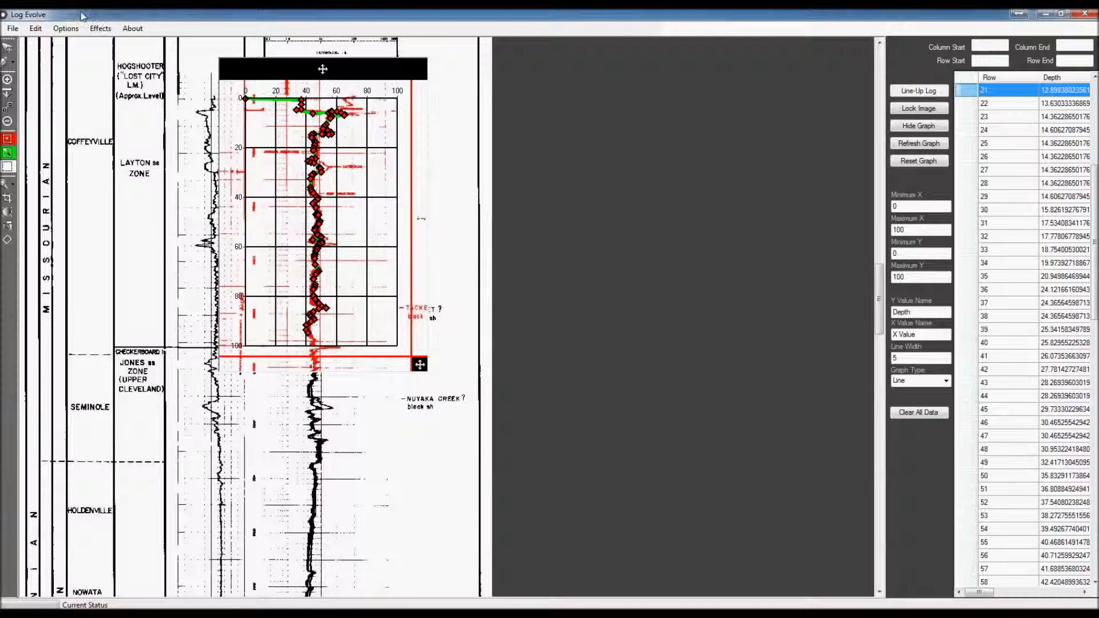
Enable Chart Synchronization under Options and confirm it with Yes.
click(64, 27)
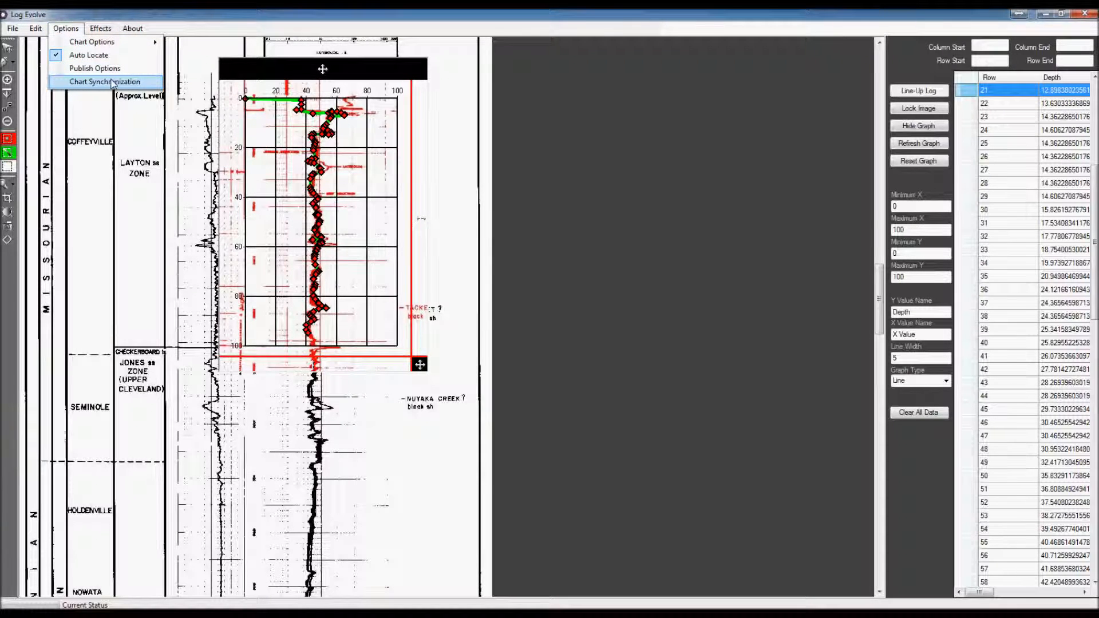
click(104, 81)
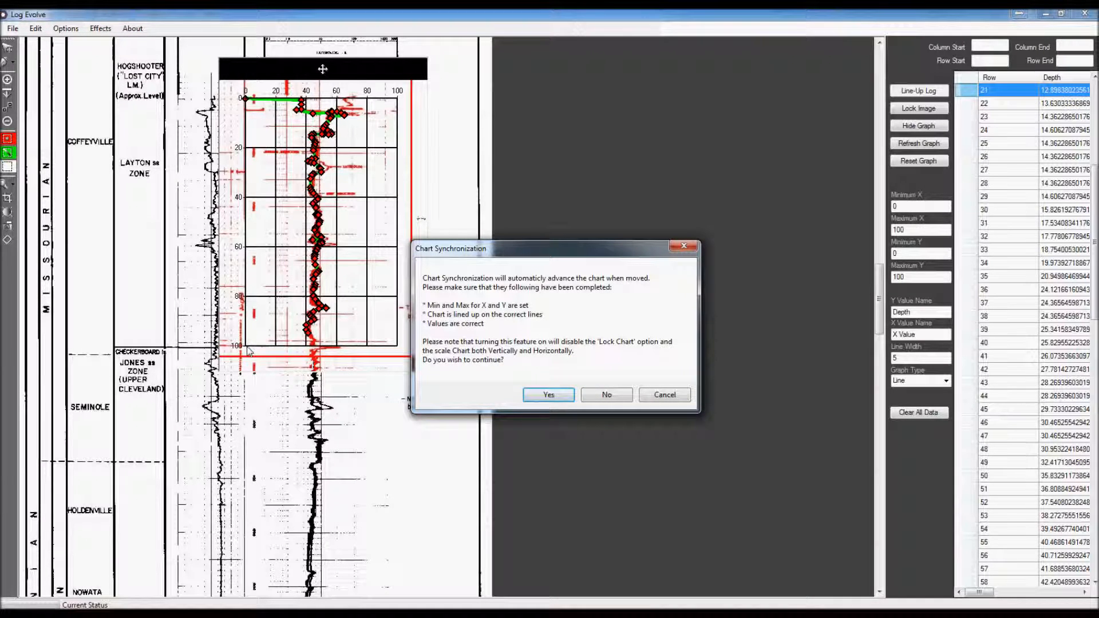
mouse_move(254, 352)
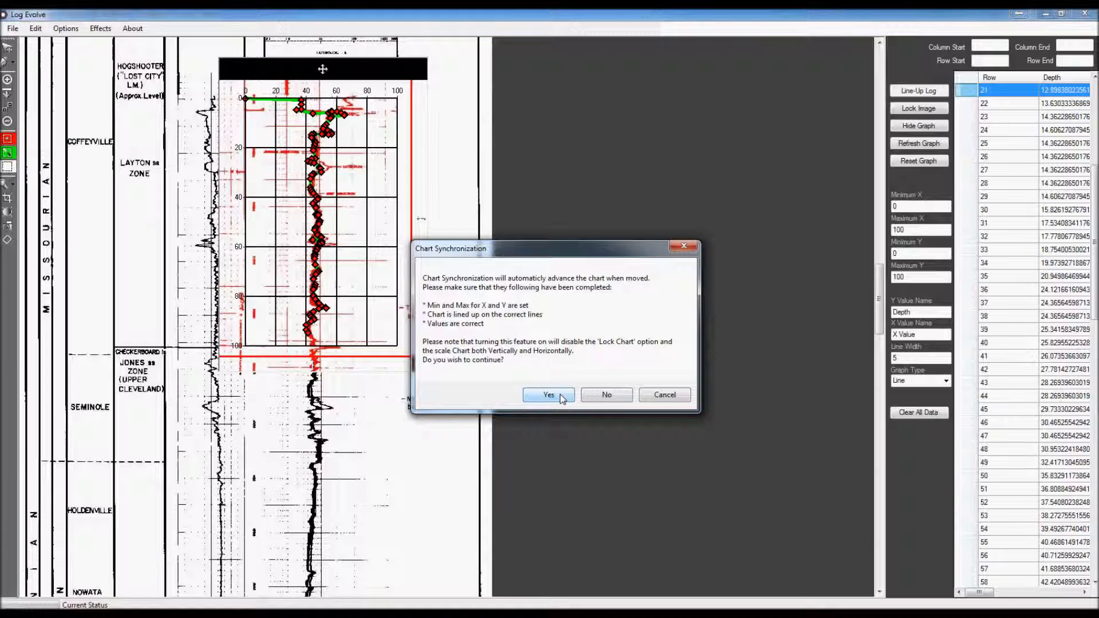
click(548, 395)
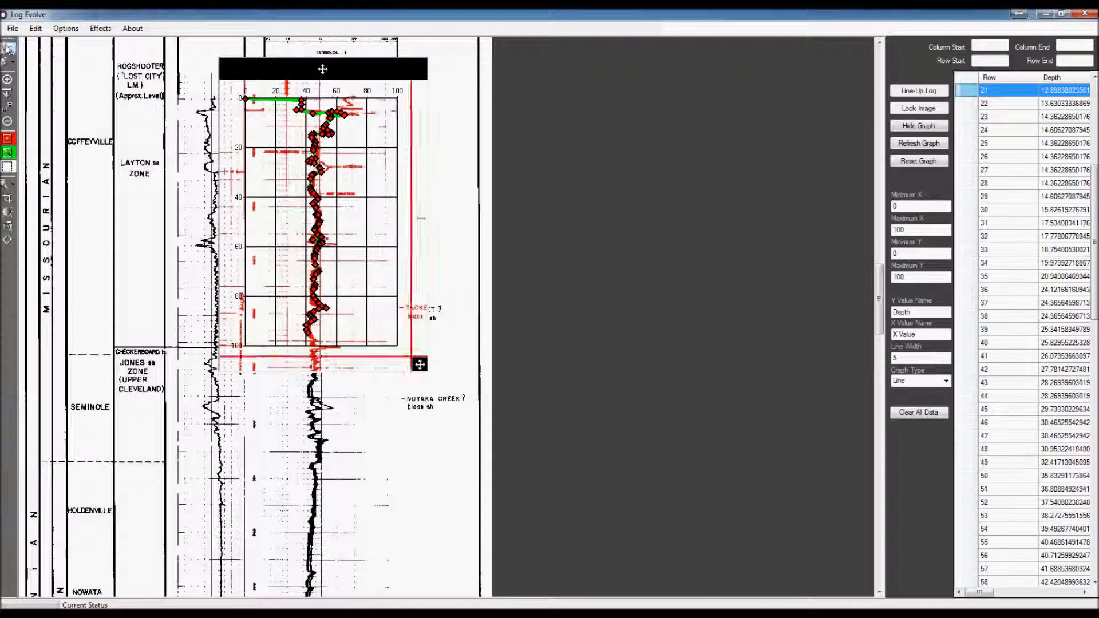
Move the chart down to the 65–165 depth range and extend the traced curve to about 158 rows.
click(917, 126)
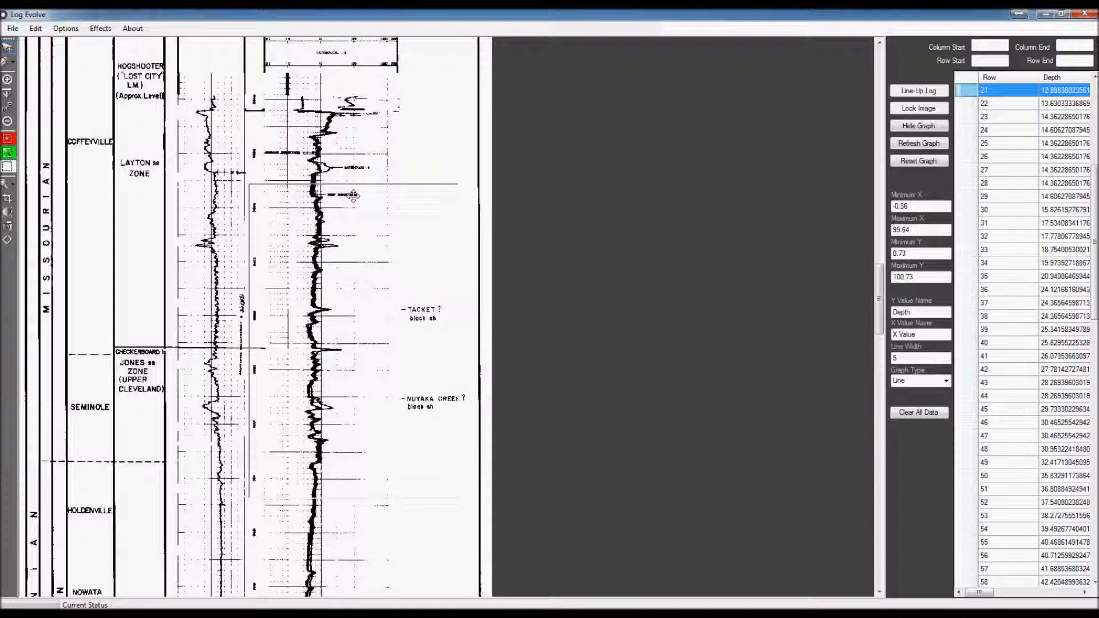
click(918, 143)
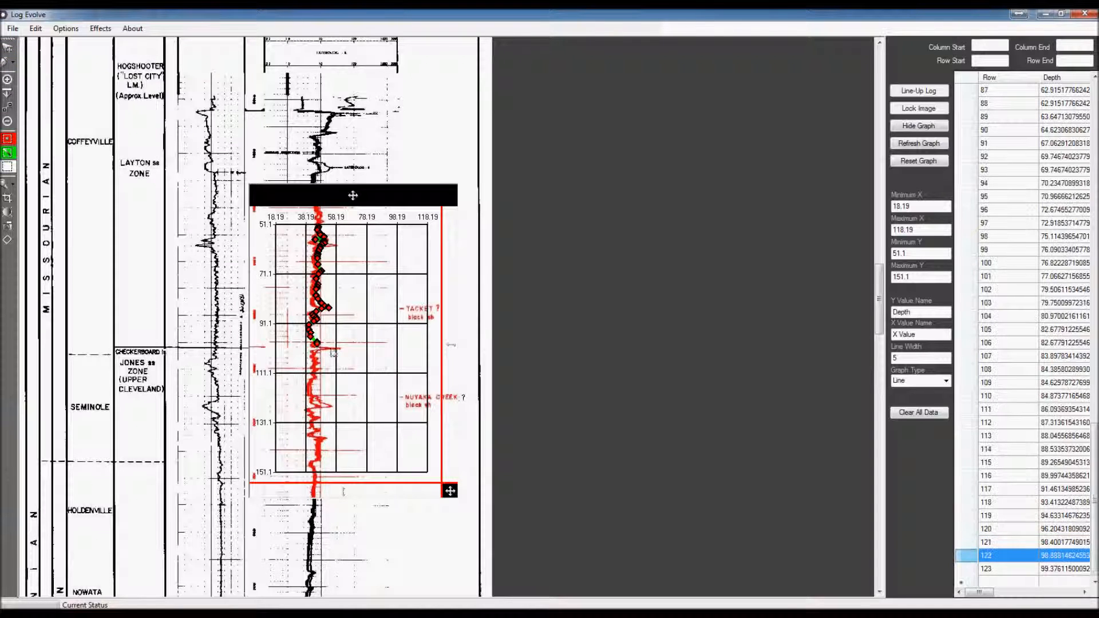
scroll(down, 3)
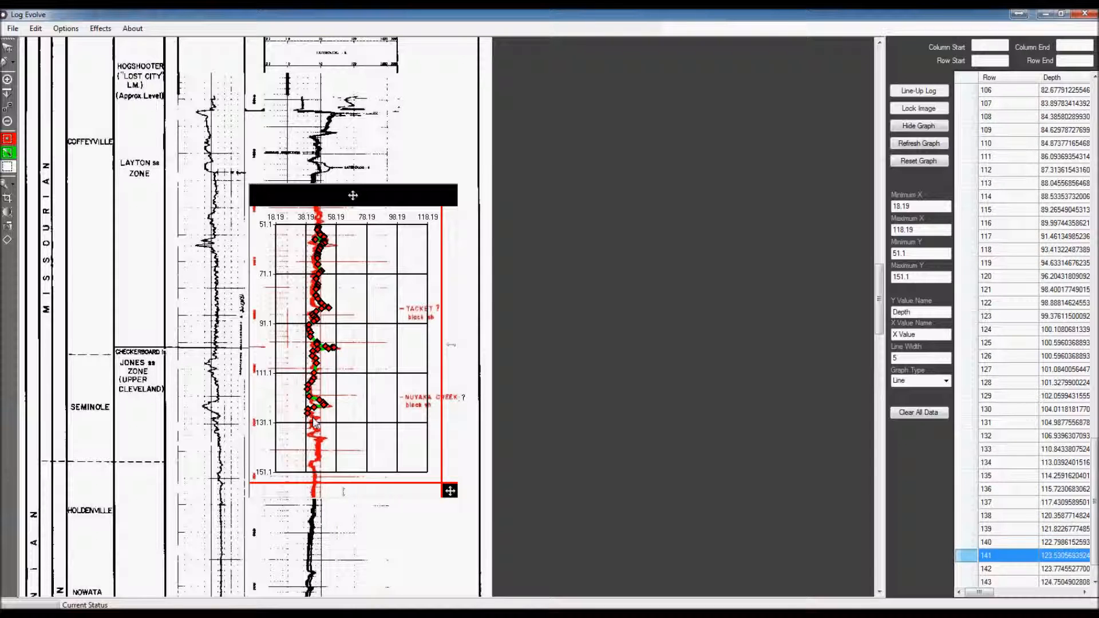
scroll(down, 3)
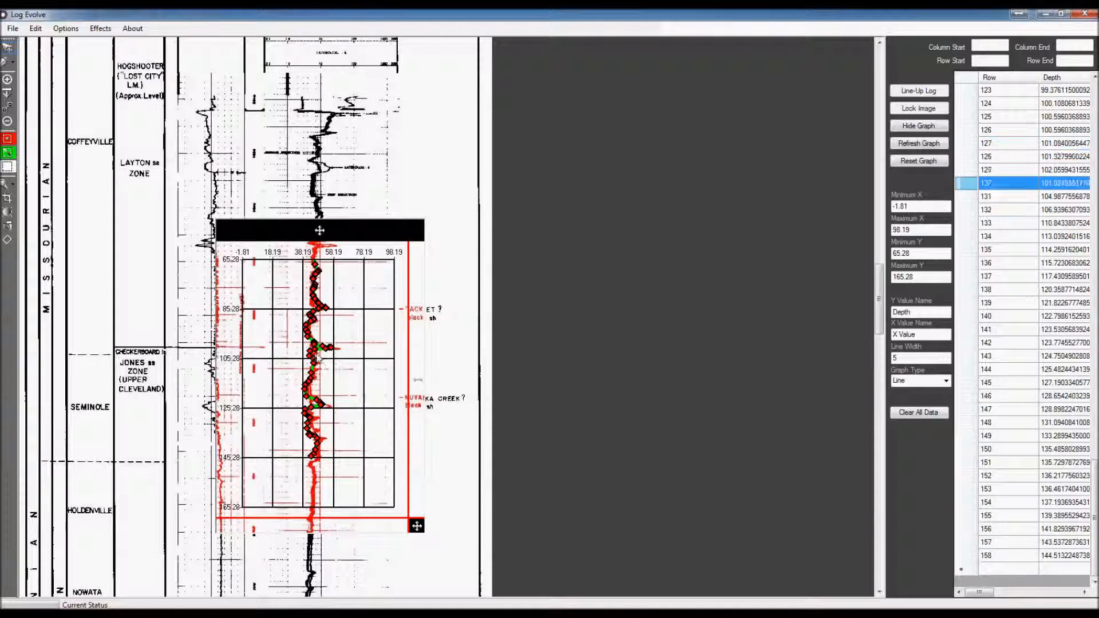
Place a Seminole formation top near depth 105 and colour it black.
click(1016, 156)
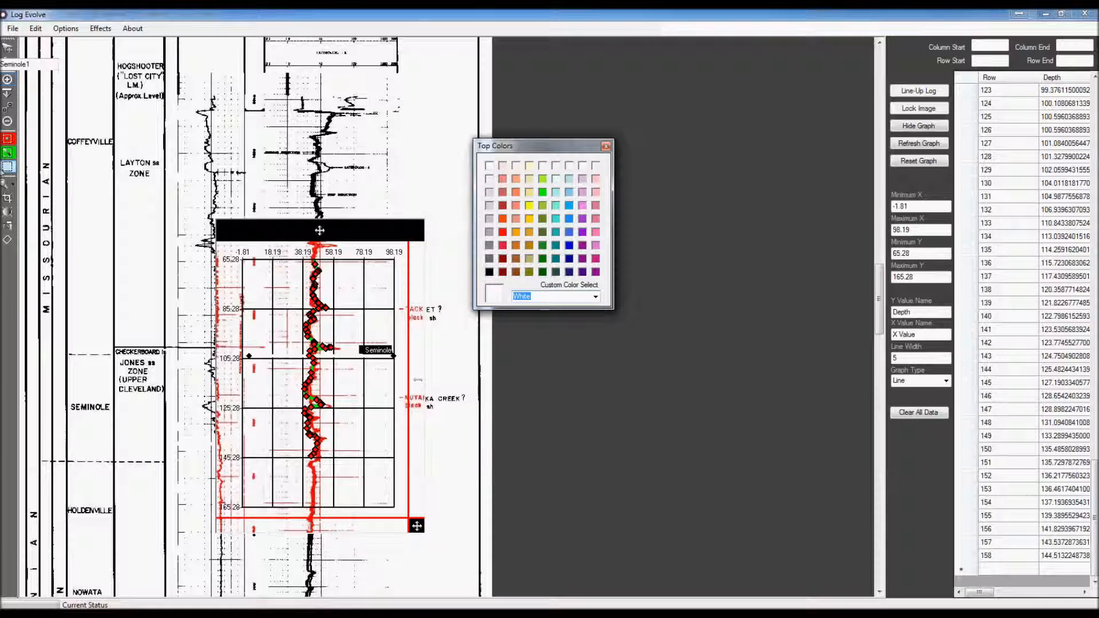
click(489, 272)
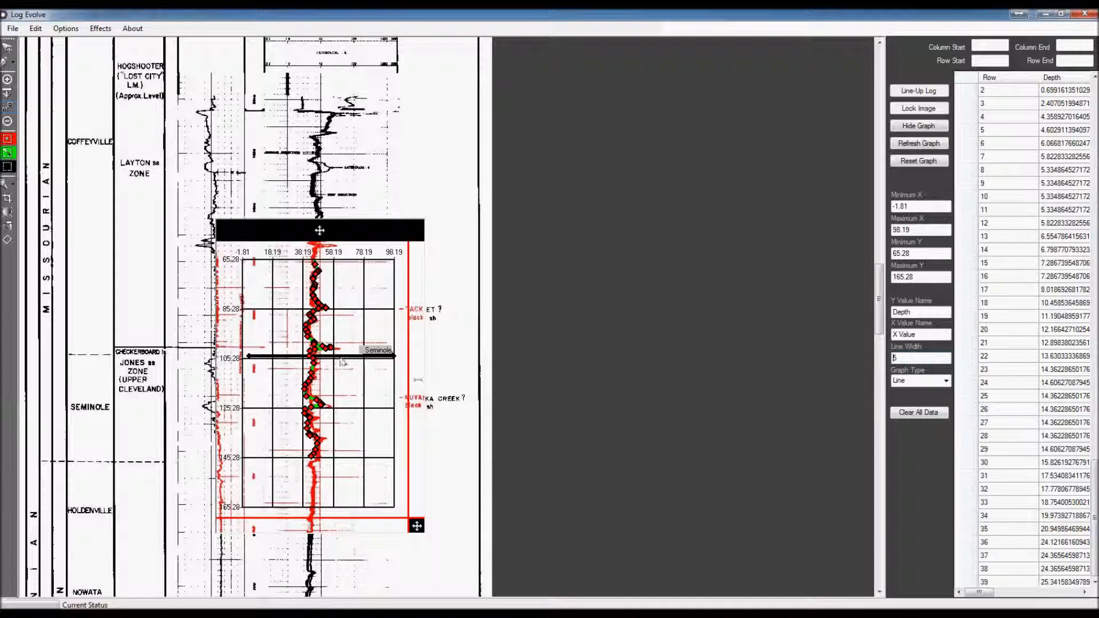
scroll(down, 3)
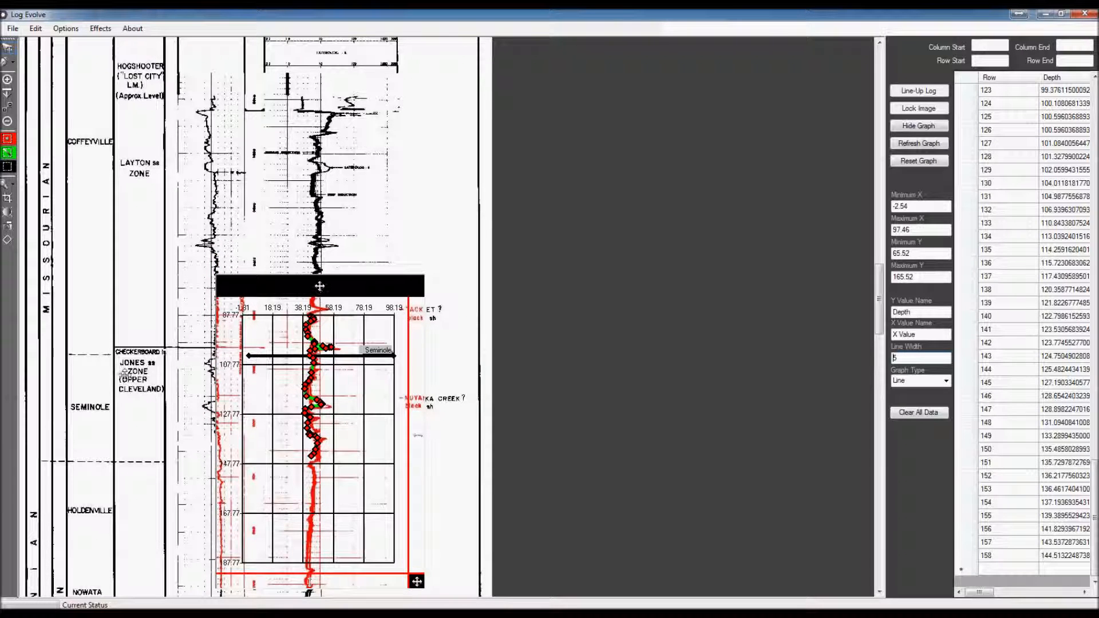
Resume digitizing on the 88–188 chart, tracing the curve toward Holdenville to about 181 rows.
click(1016, 209)
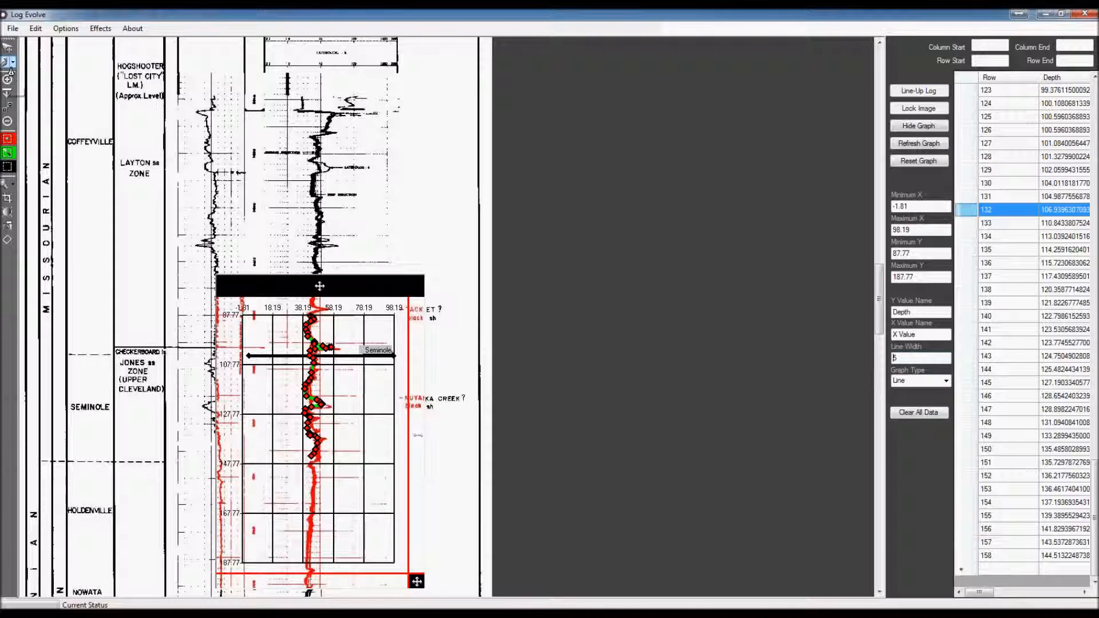
scroll(down, 3)
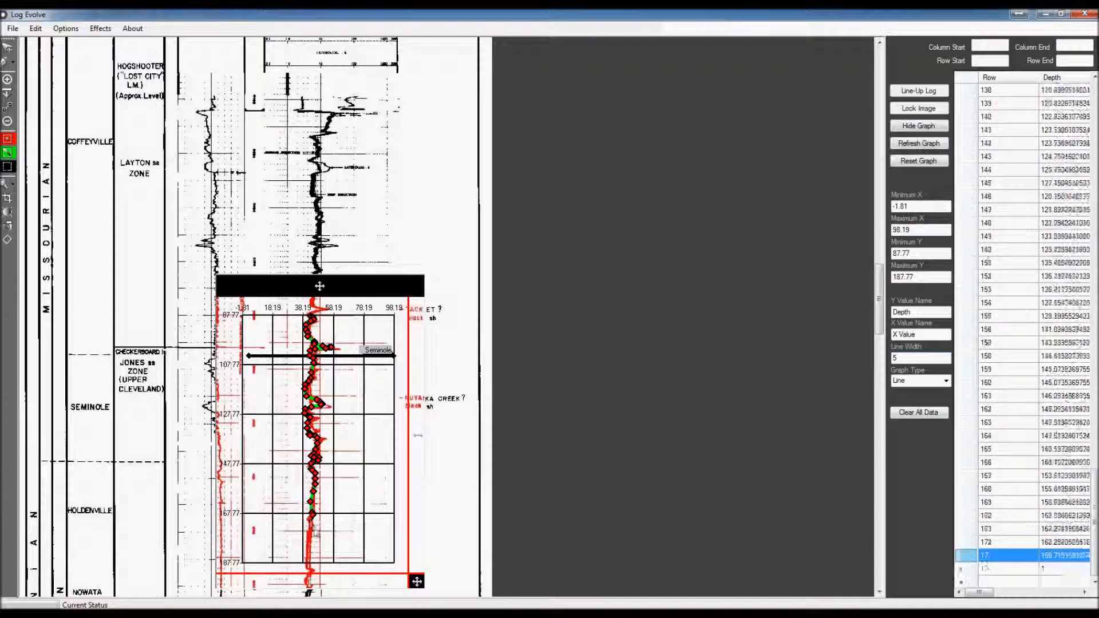
scroll(down, 3)
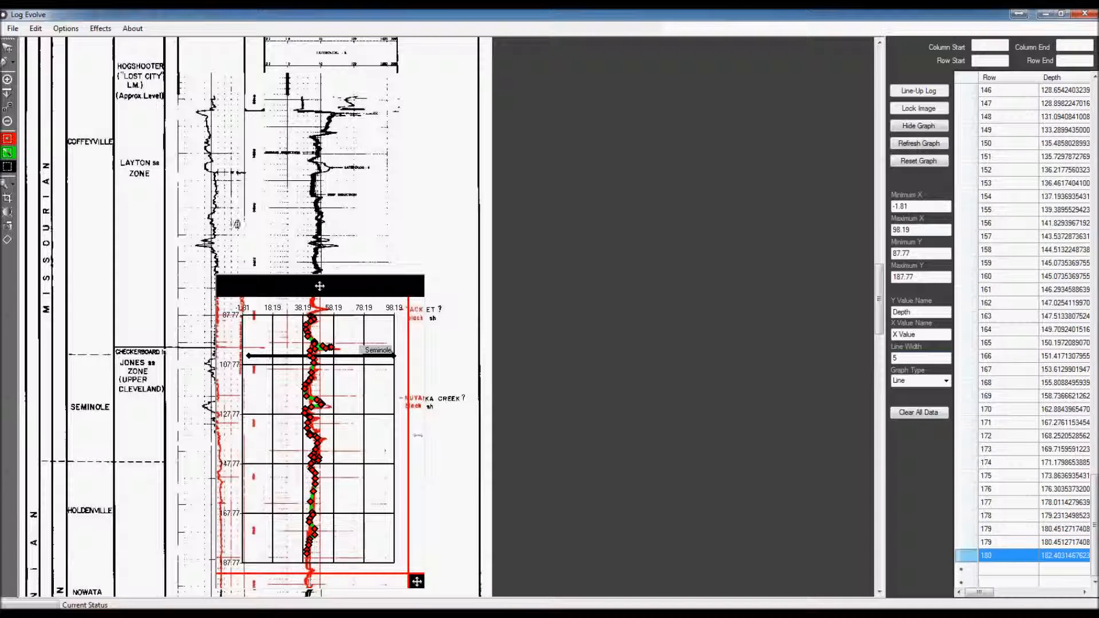
click(12, 27)
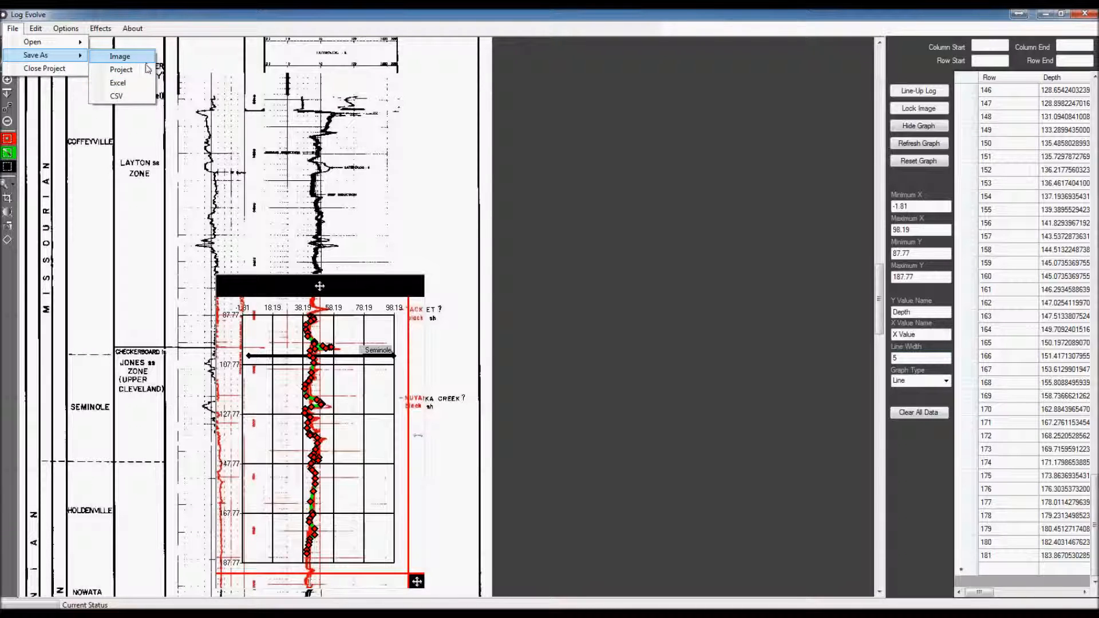
mouse_move(120, 69)
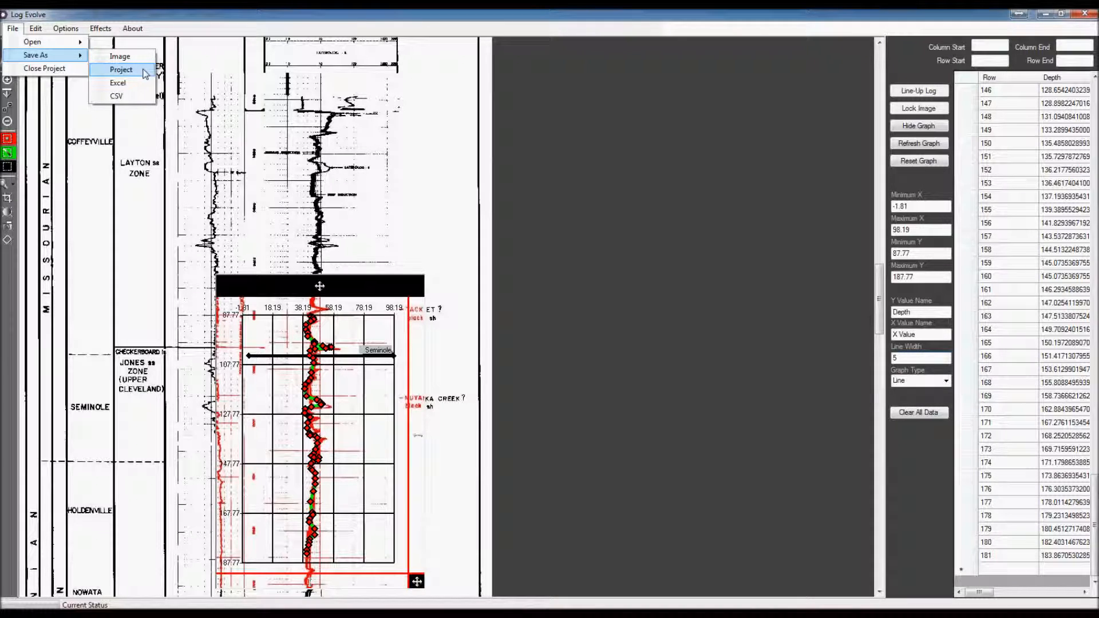
mouse_move(118, 83)
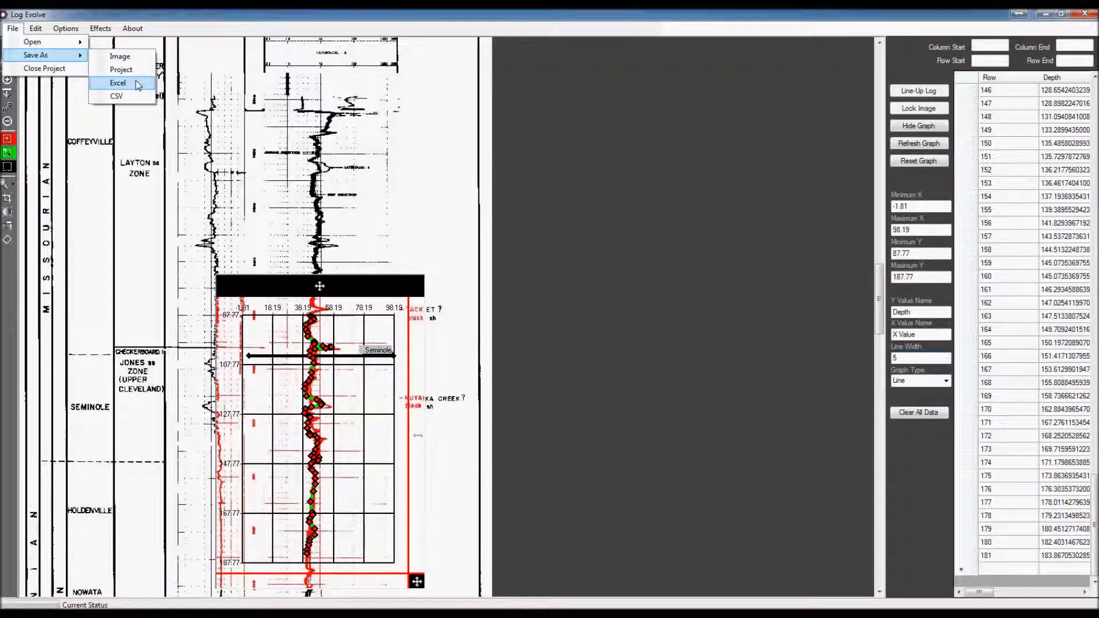
mouse_move(117, 96)
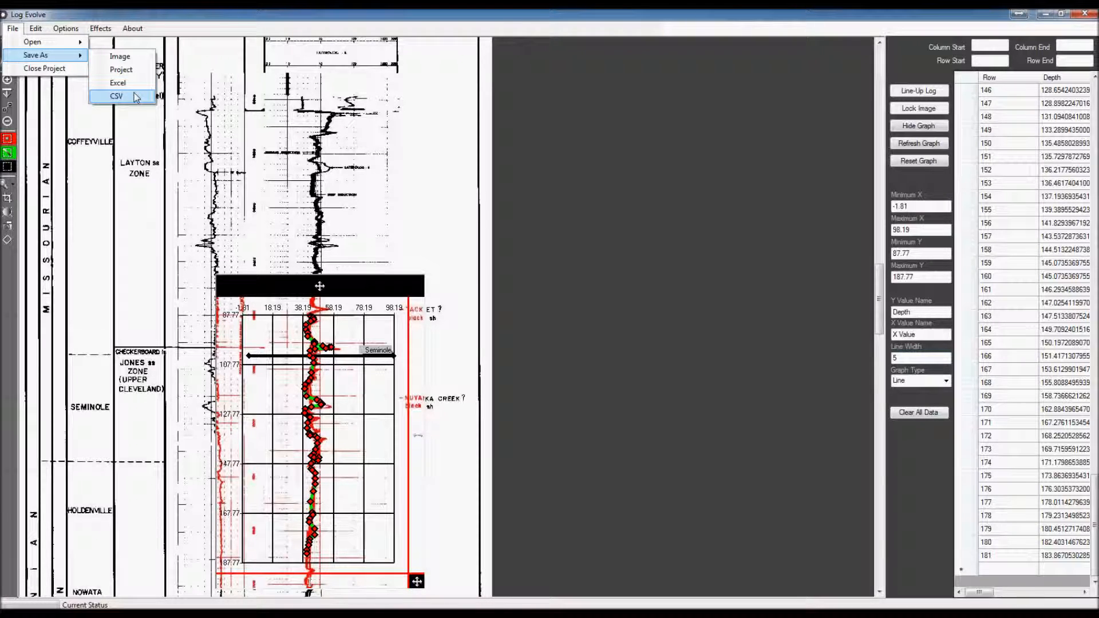
Start a Save As Excel export, bringing up the Log Information dialog.
click(118, 82)
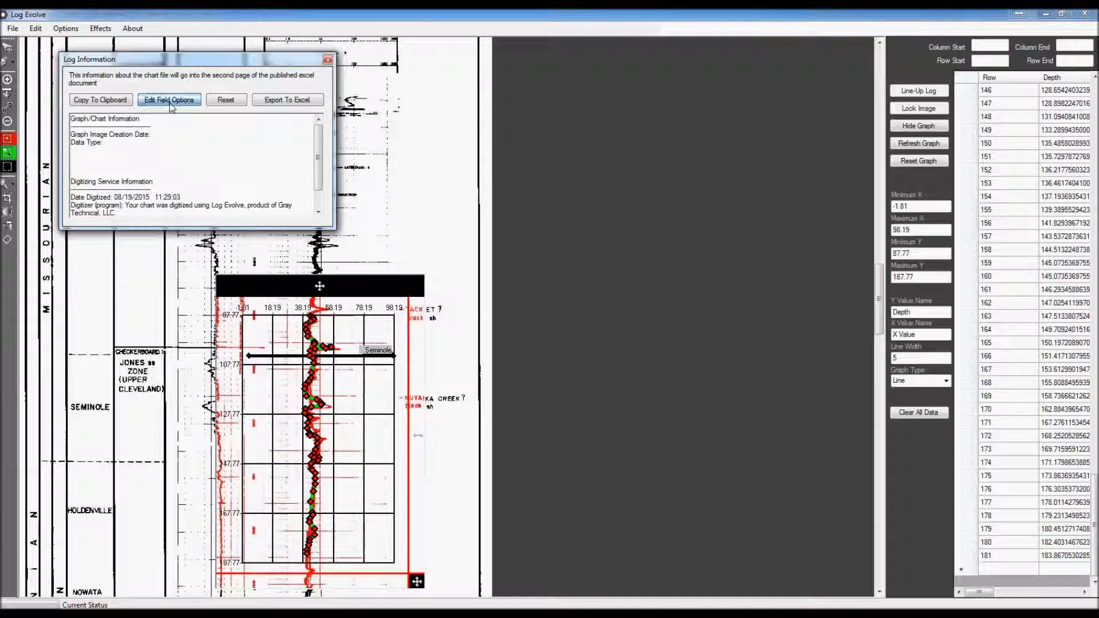
Add the preset digitizing service fields to the log information via Add Values.
click(169, 99)
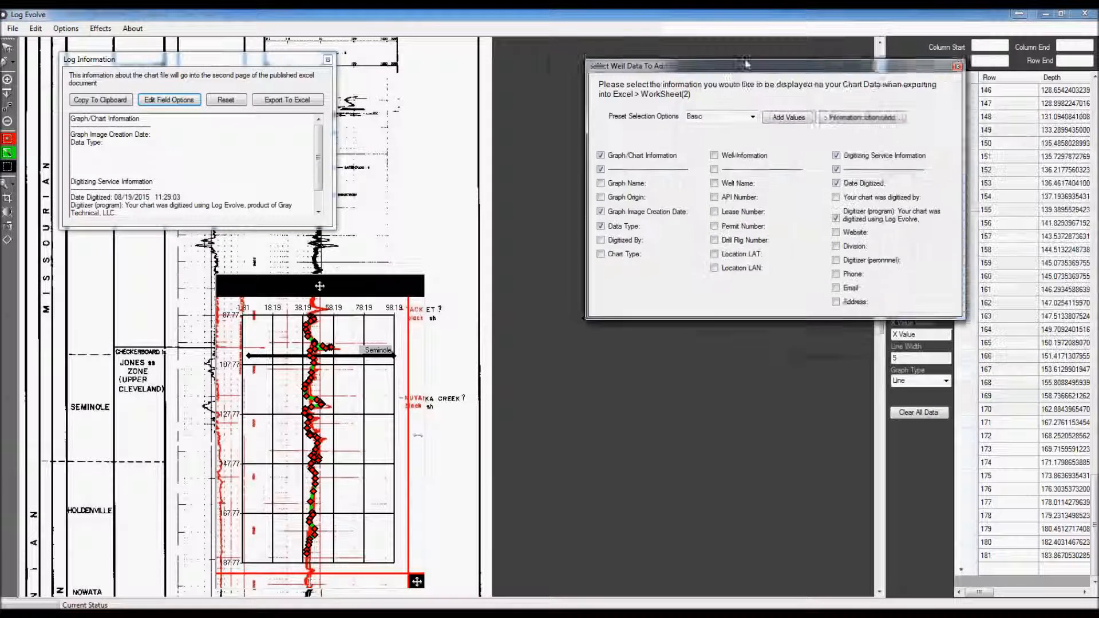
click(636, 117)
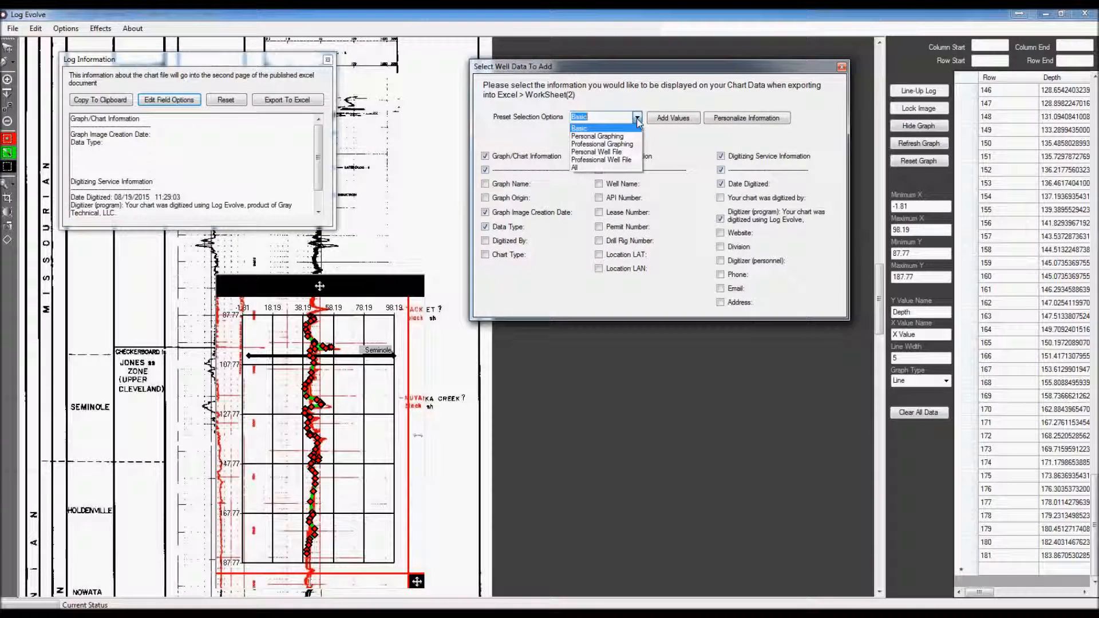
click(601, 159)
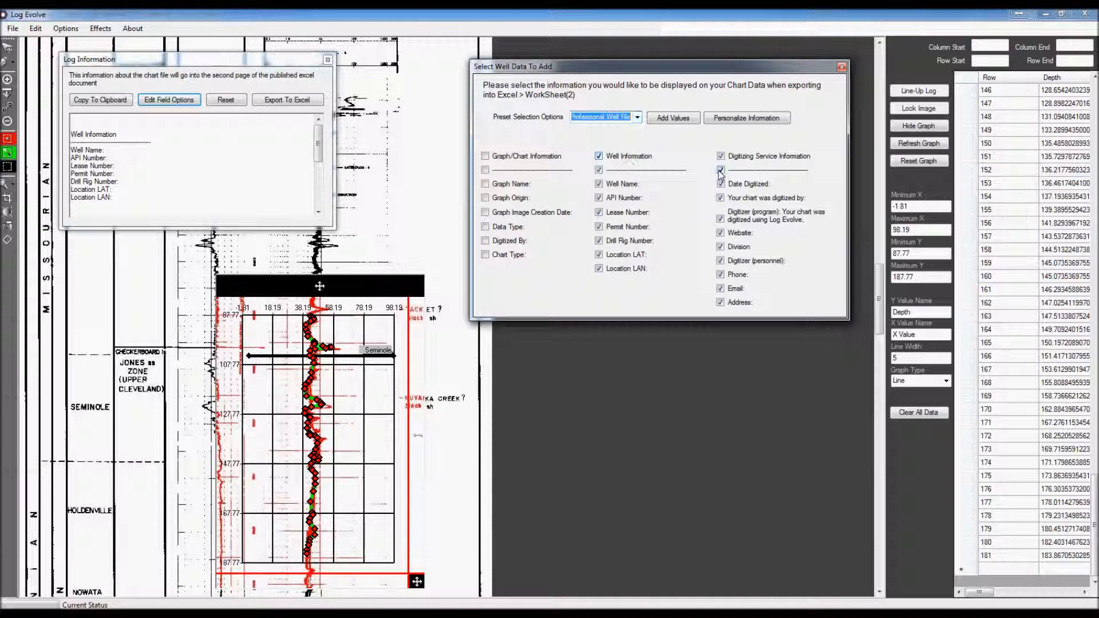
click(720, 183)
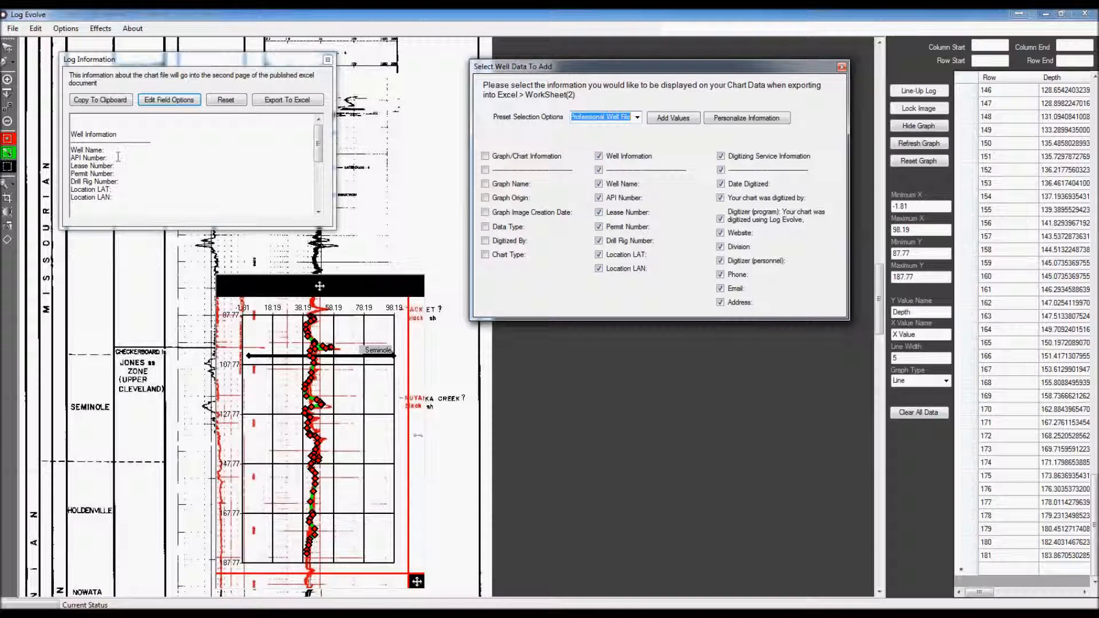
click(196, 161)
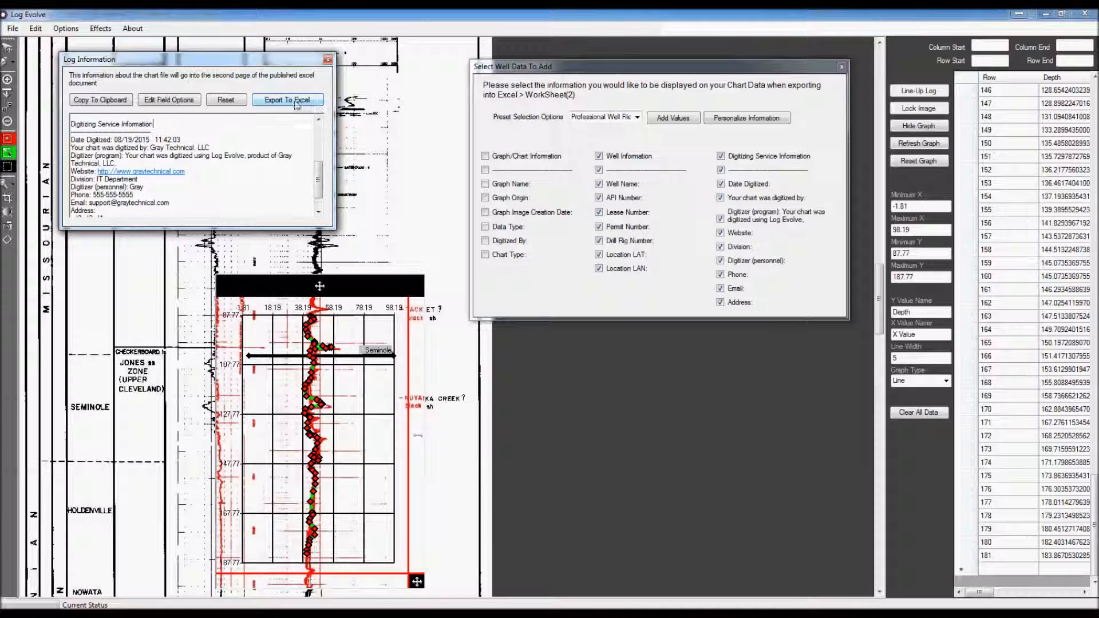
Export the log to a new Excel workbook named 'test excel 2'.
click(287, 99)
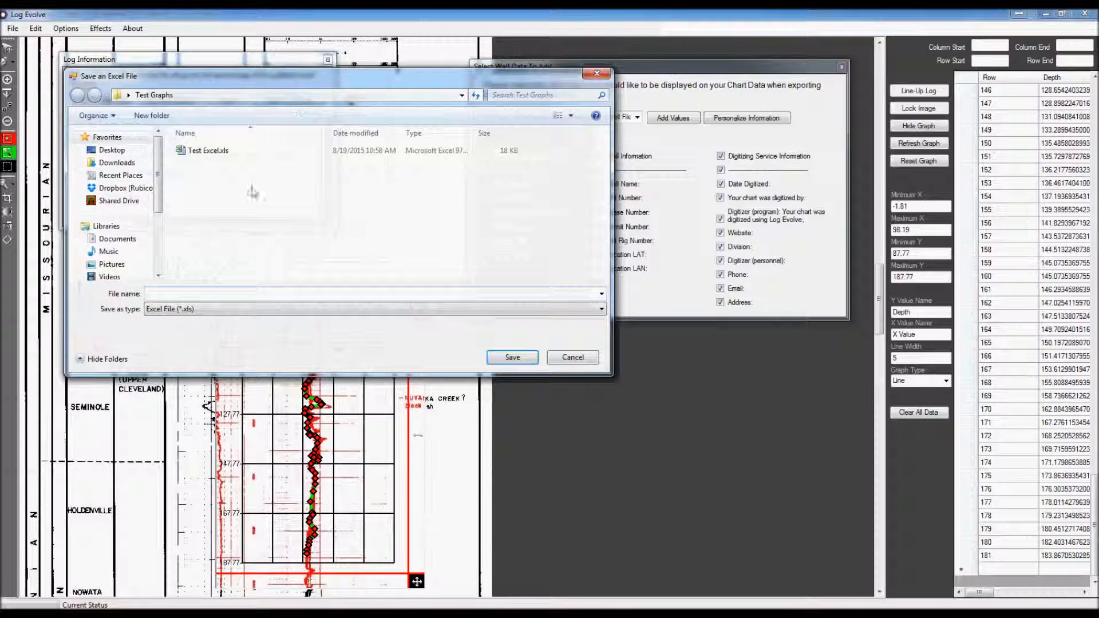
mouse_move(248, 284)
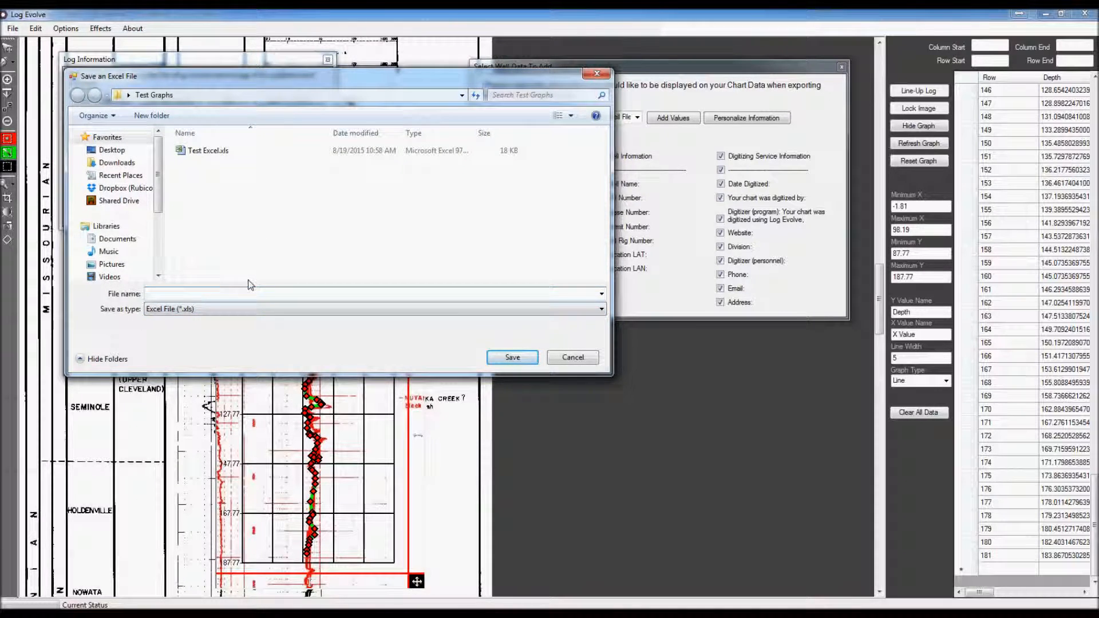
text(test excel)
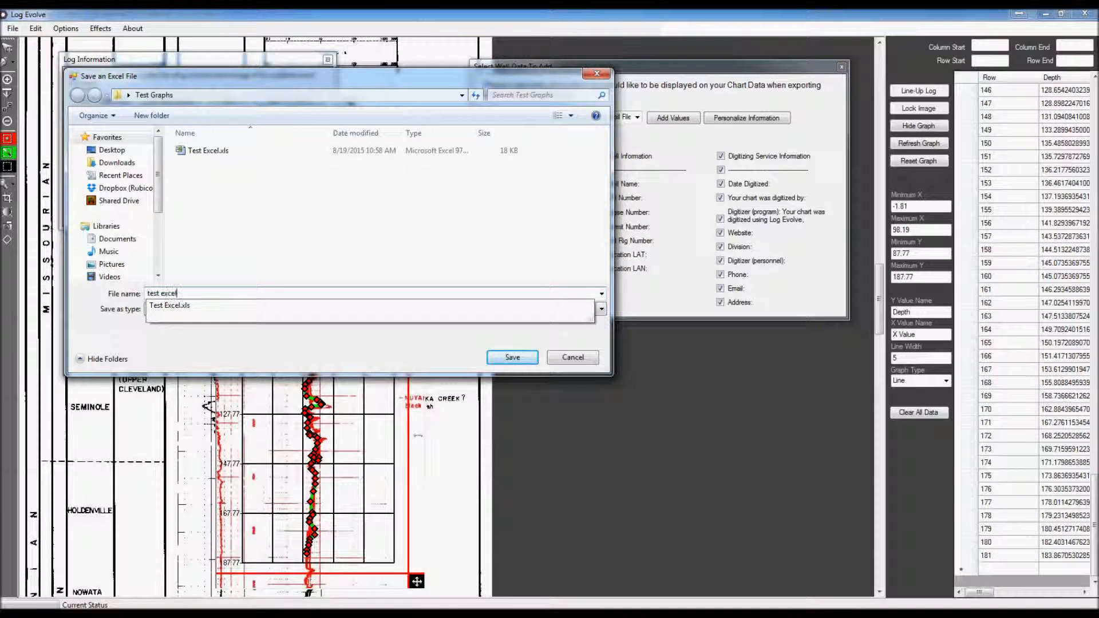
text(2)
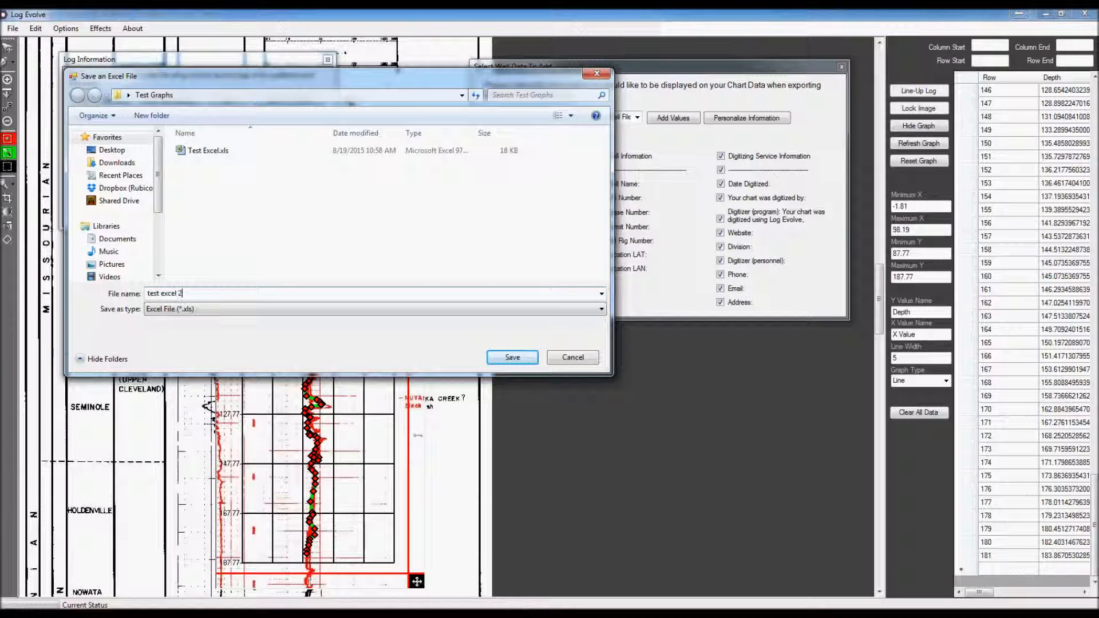
click(512, 357)
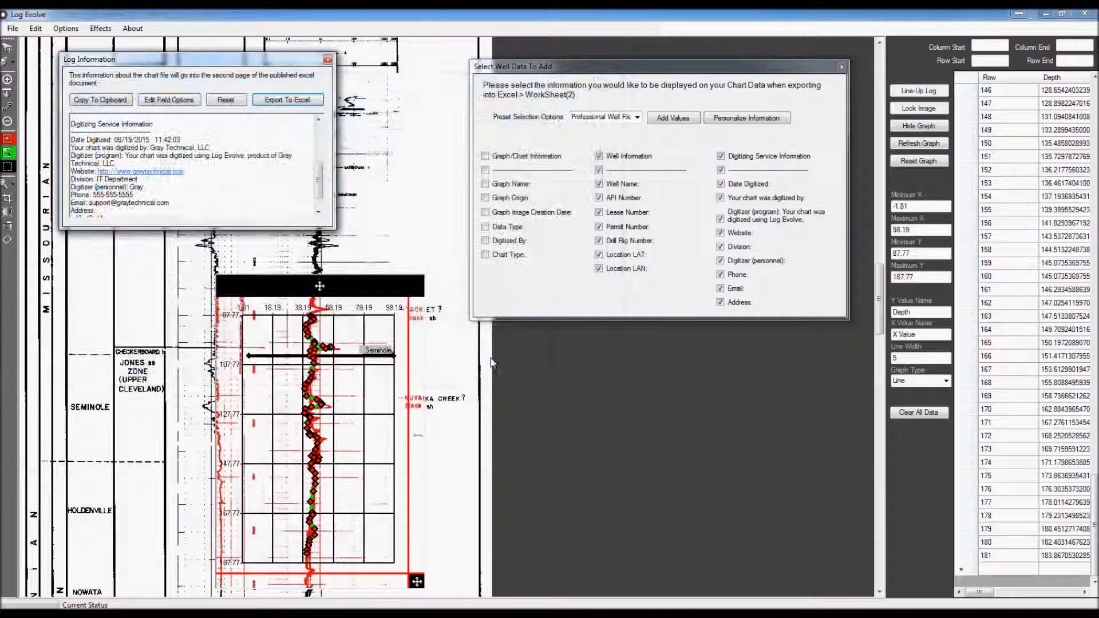
click(286, 100)
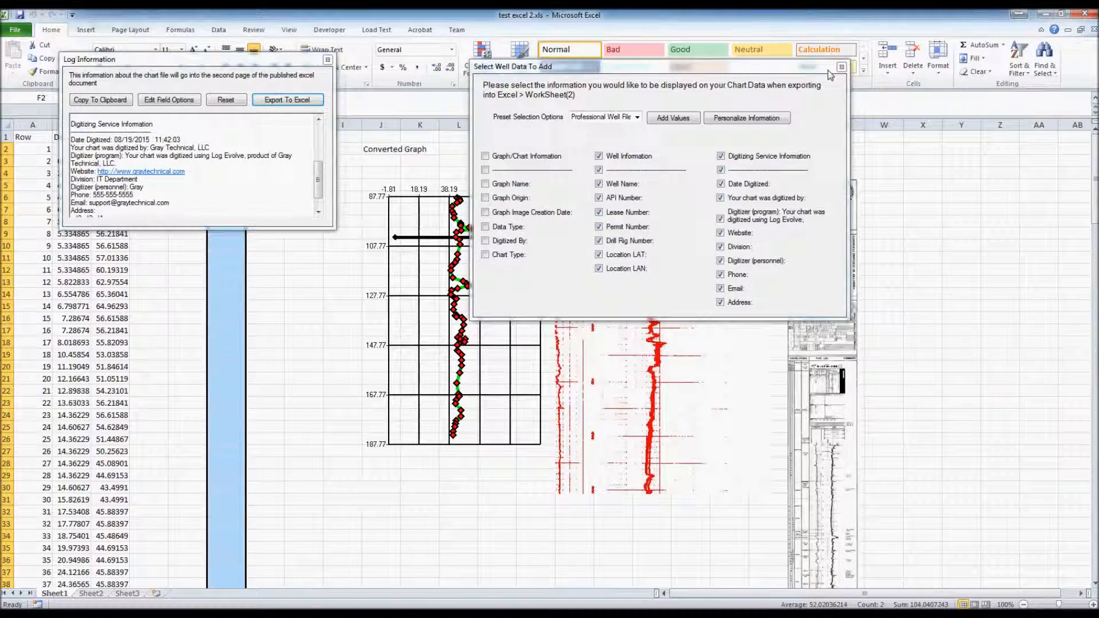
Review Sheet1 of the exported workbook: depth rows, graph, images and the Seminole top entry.
click(840, 67)
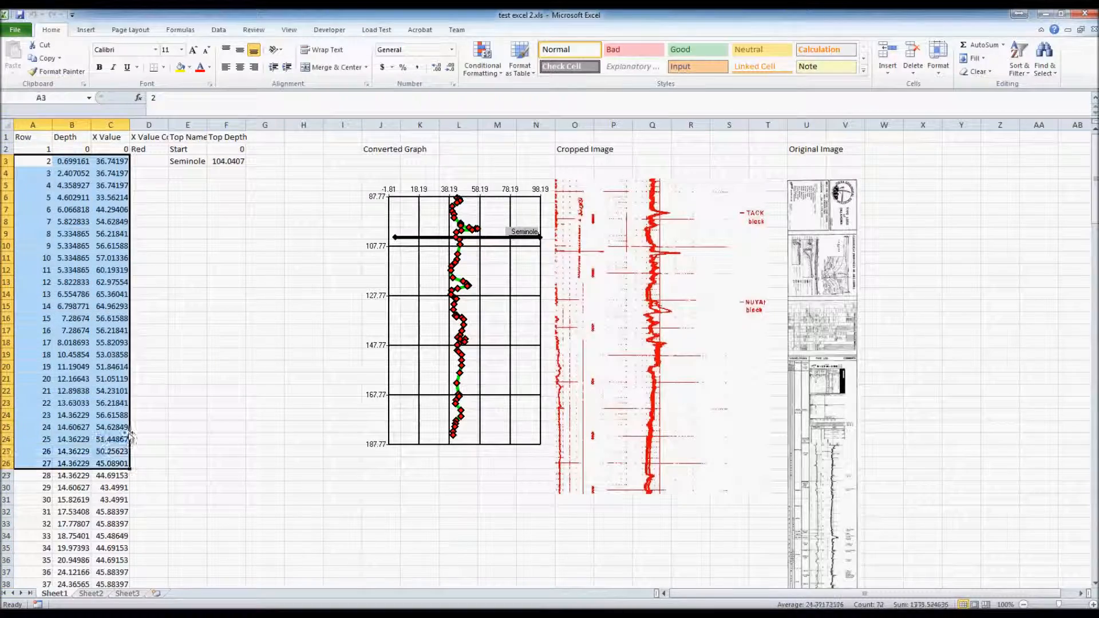
scroll(down, 3)
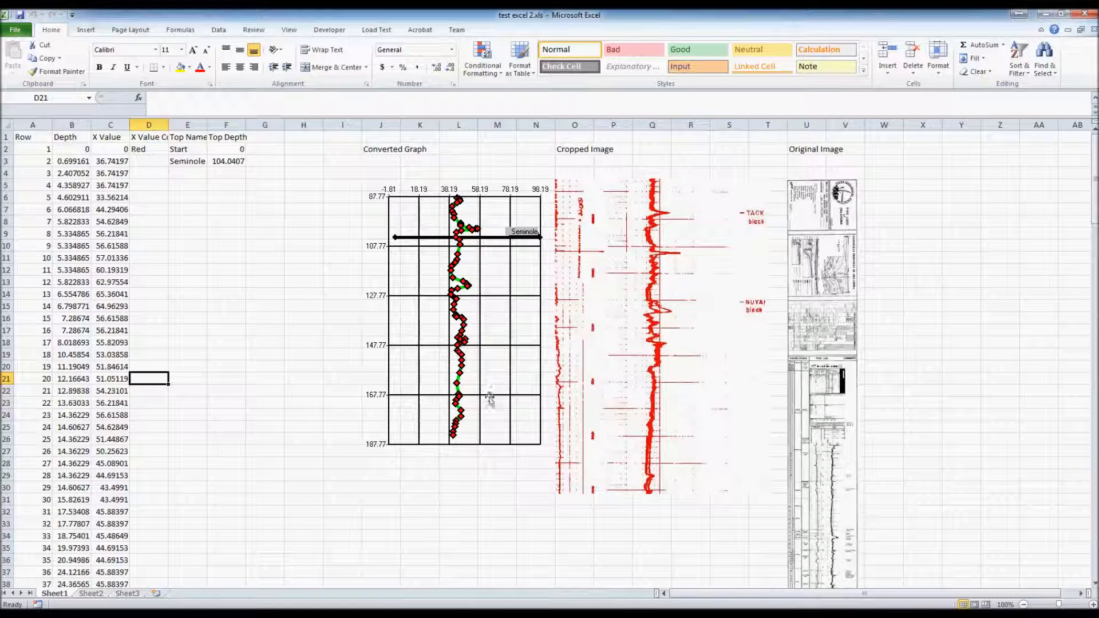
click(187, 162)
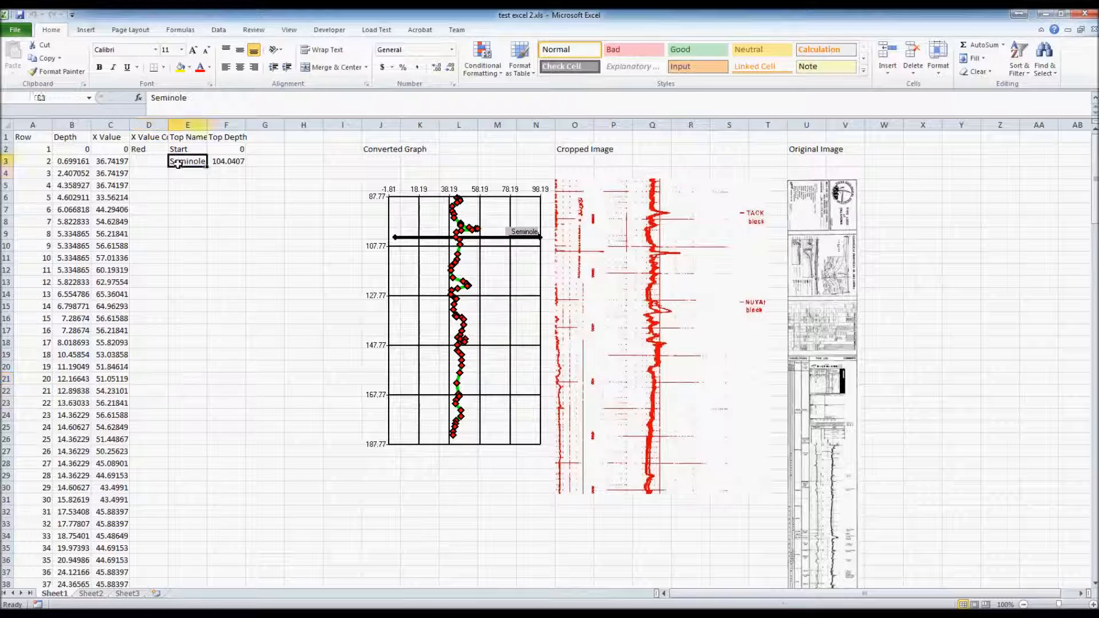
click(264, 173)
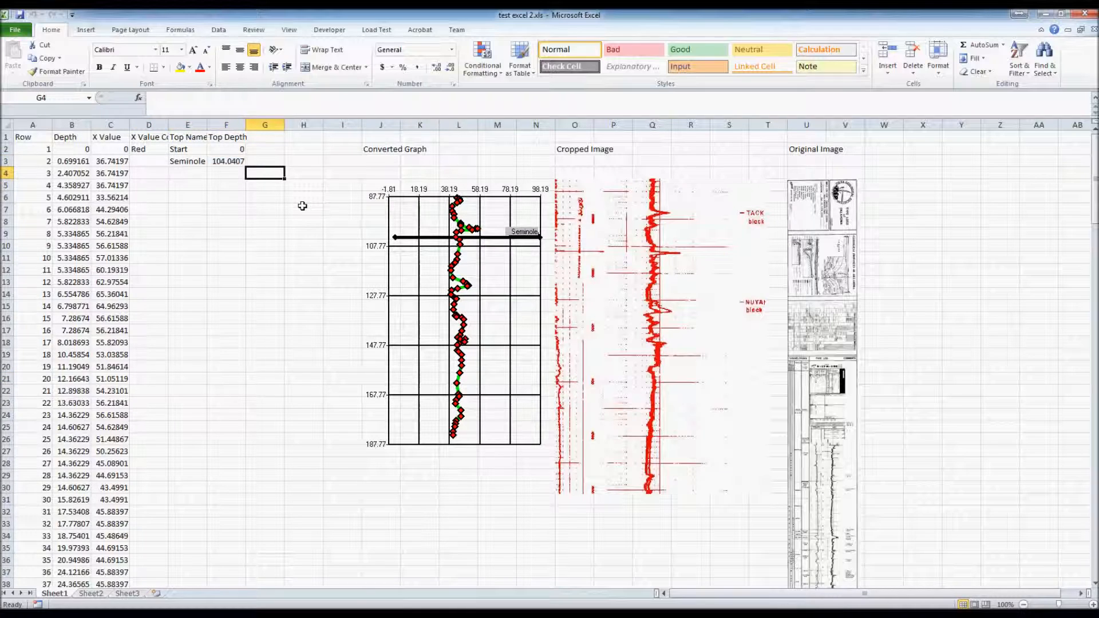
scroll(down, 3)
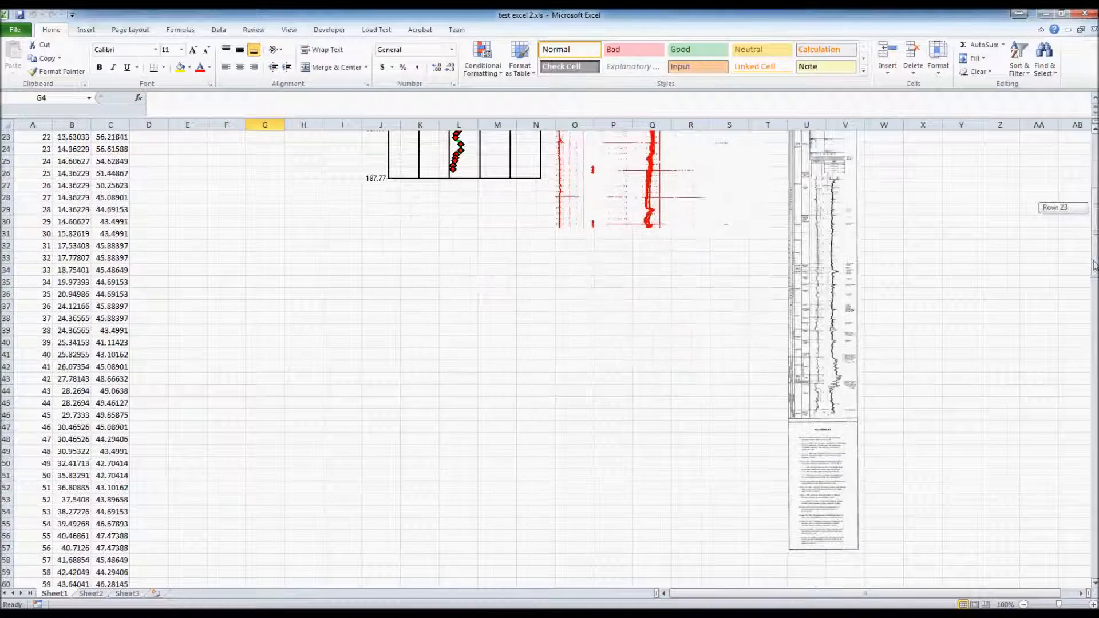
scroll(up, 3)
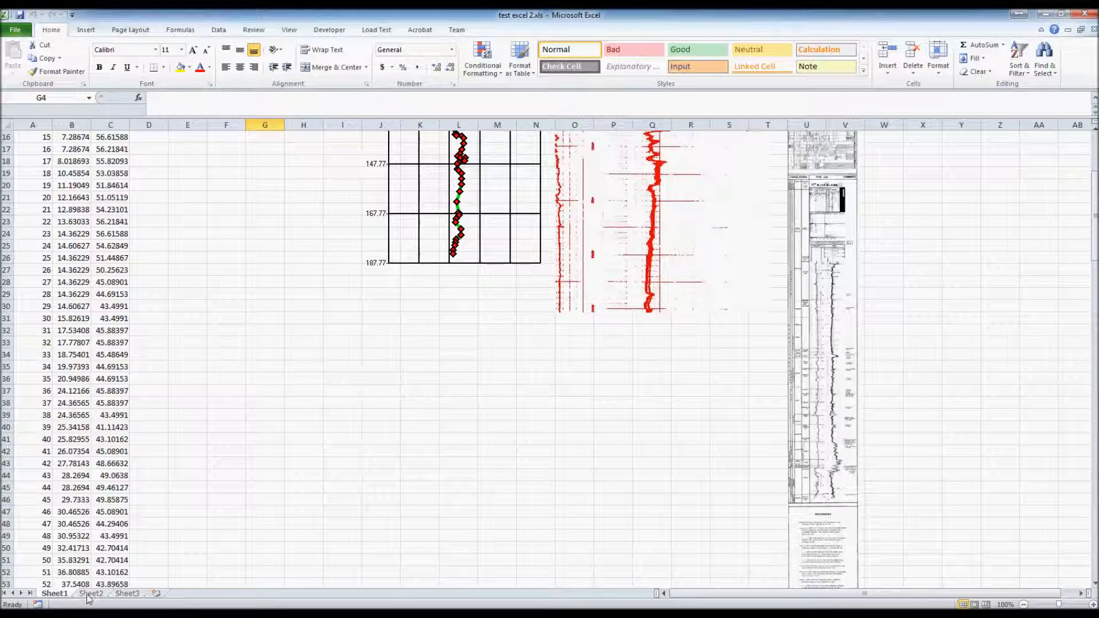
Show Sheet2 with the well and digitizing service information.
click(90, 593)
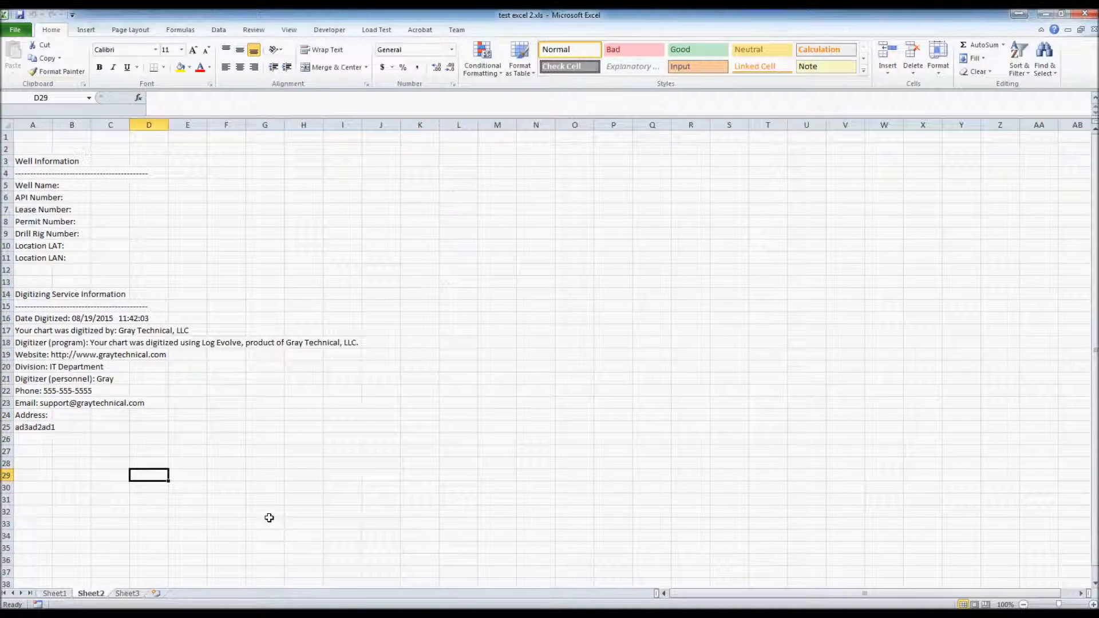
click(187, 523)
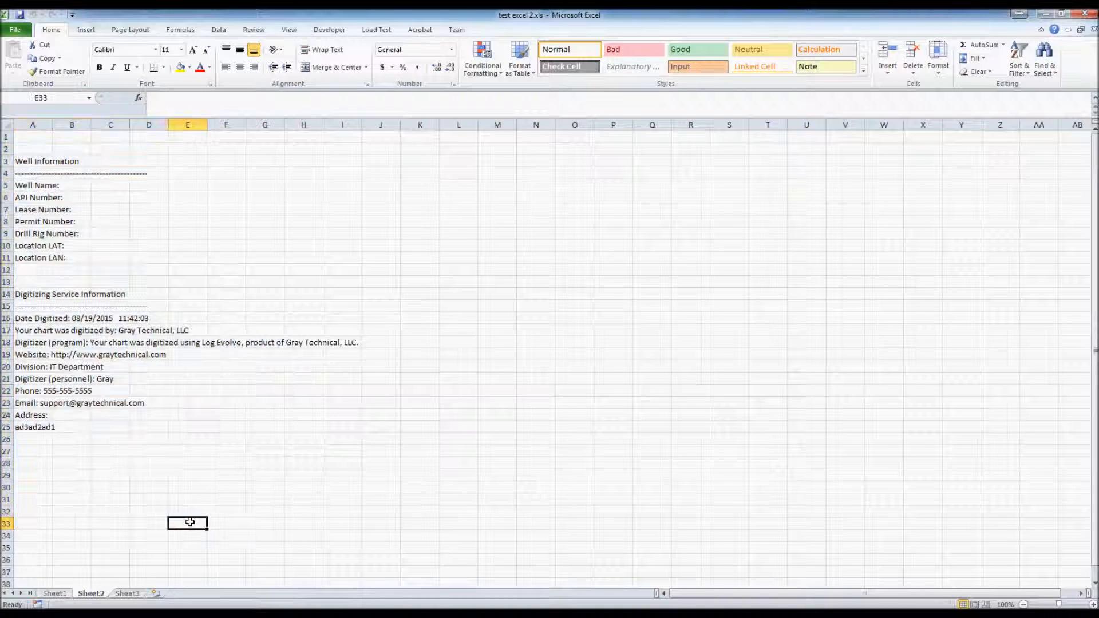
click(148, 451)
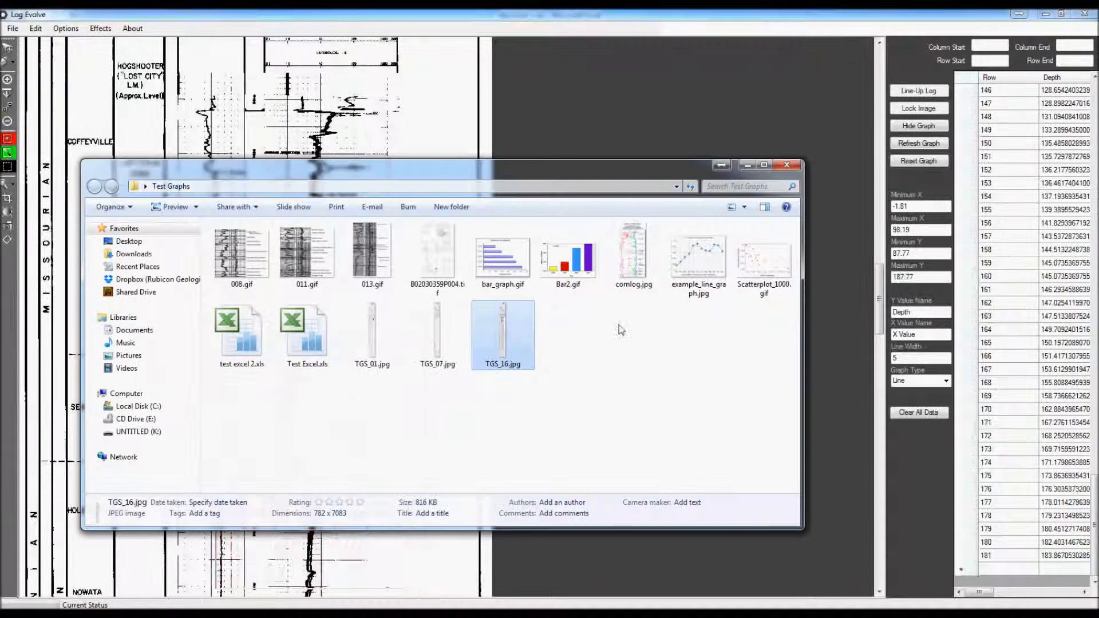
View cornlog.jpg and example_line_graph.jpg from the Test Graphs folder in Photo Viewer.
double_click(633, 250)
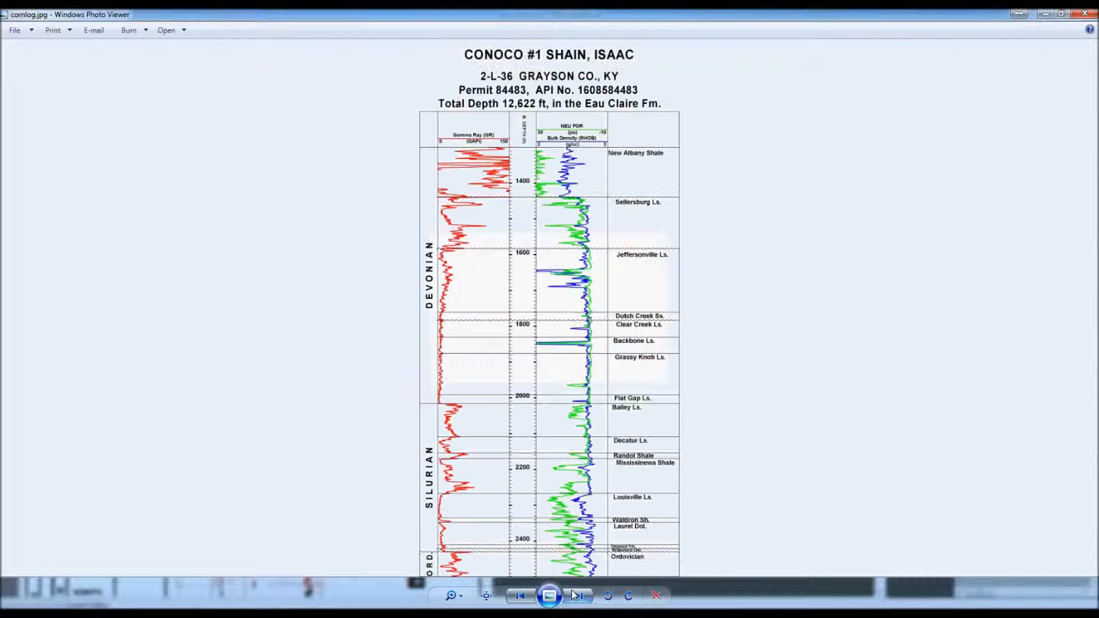
click(578, 595)
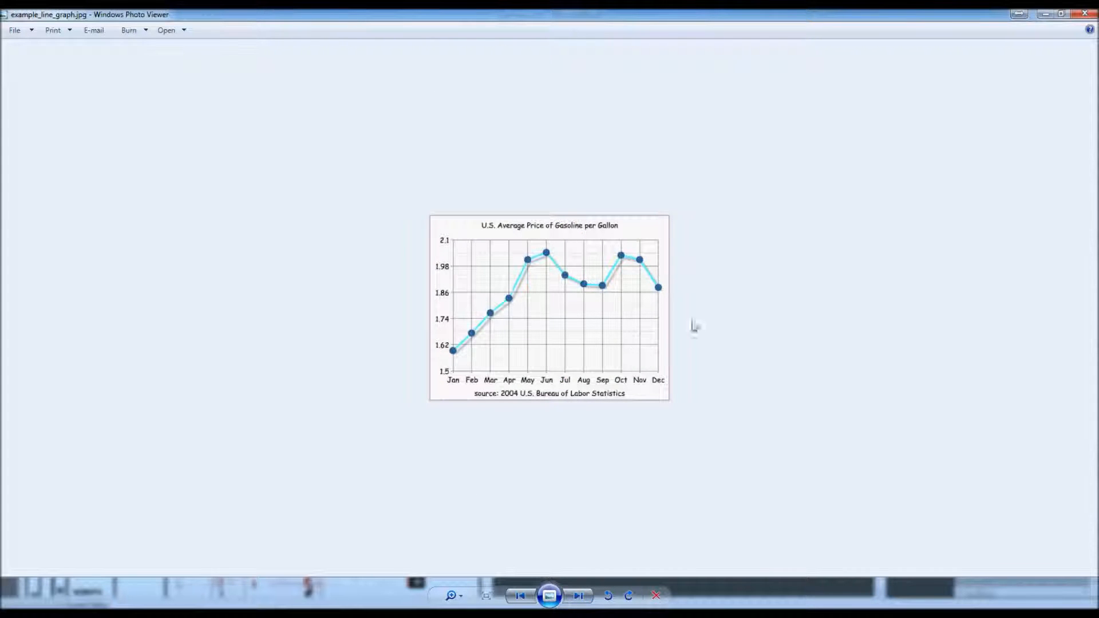
mouse_move(568, 591)
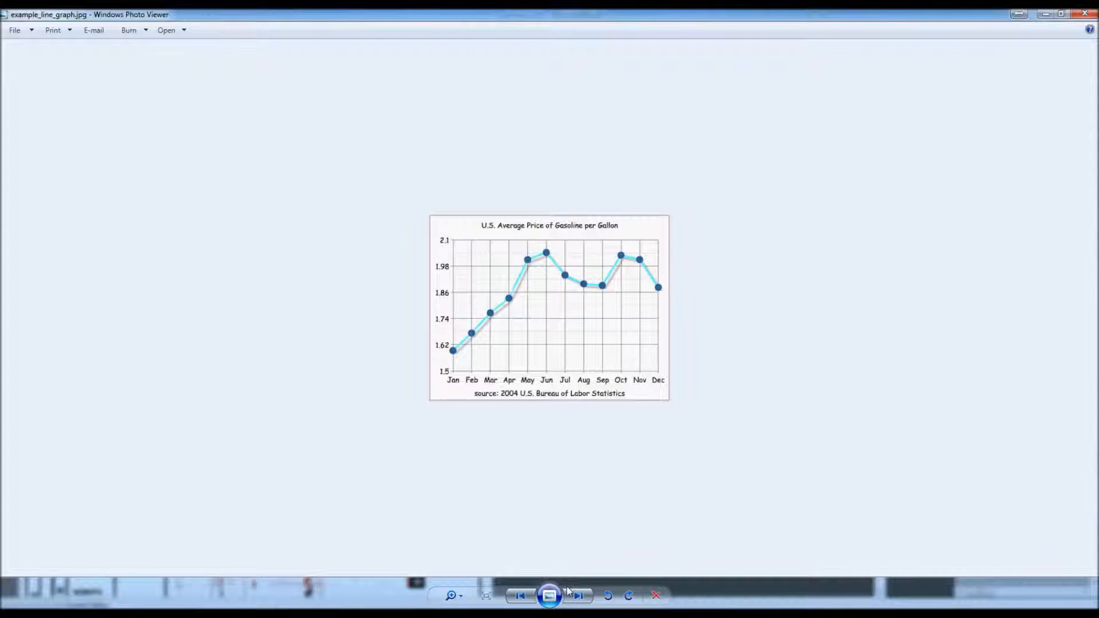
click(577, 595)
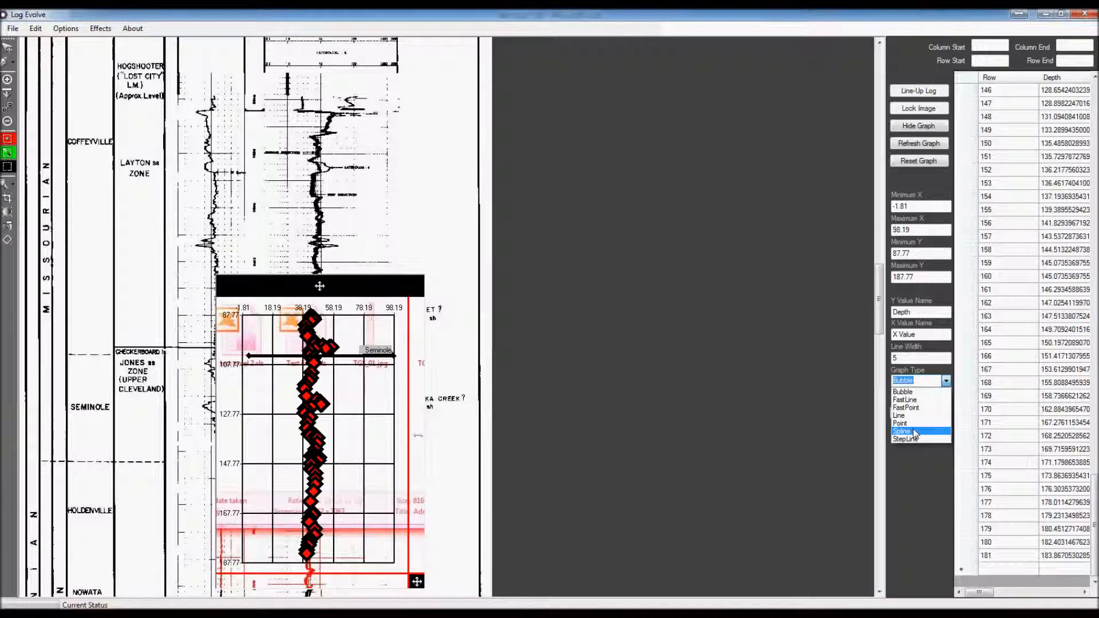
Redraw the digitized curve as a Spline, then return it to a plain Line graph.
click(903, 432)
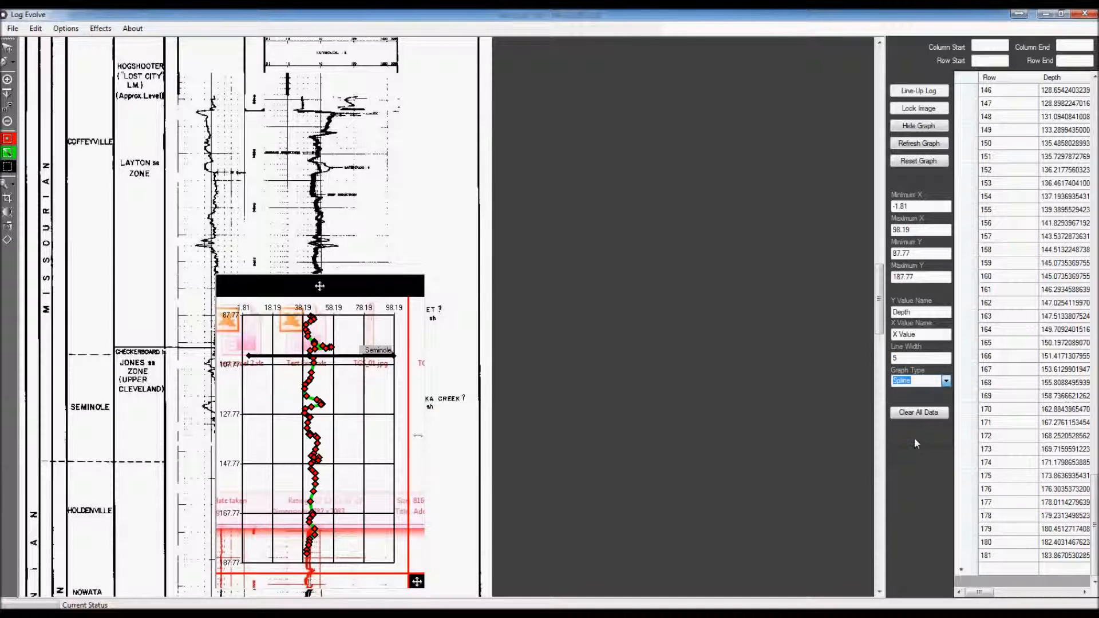
click(945, 380)
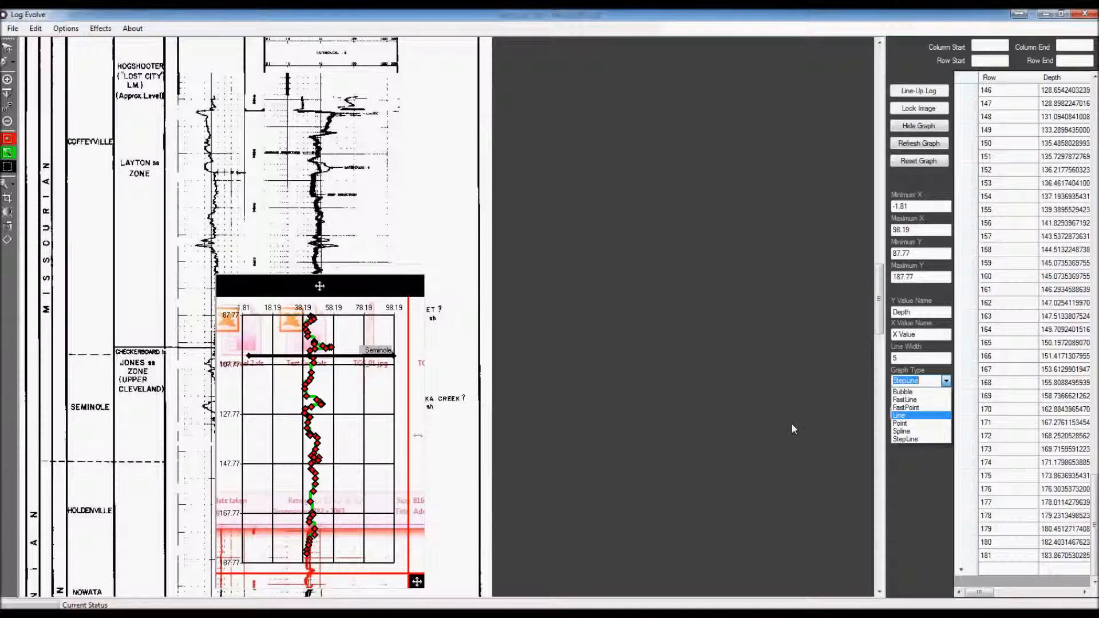
click(904, 438)
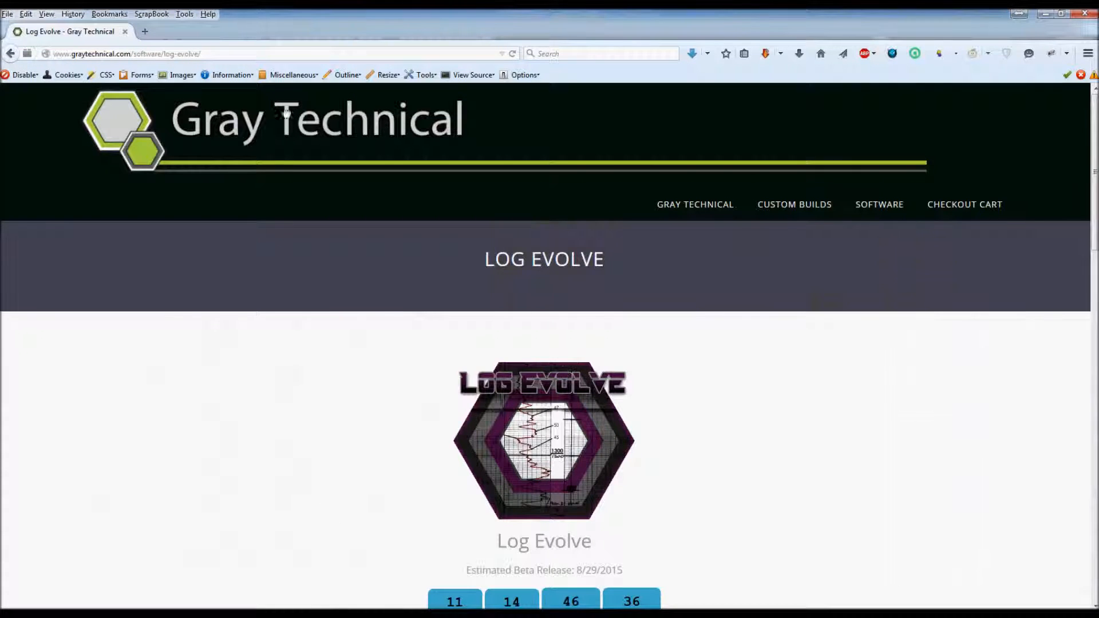
mouse_move(610, 393)
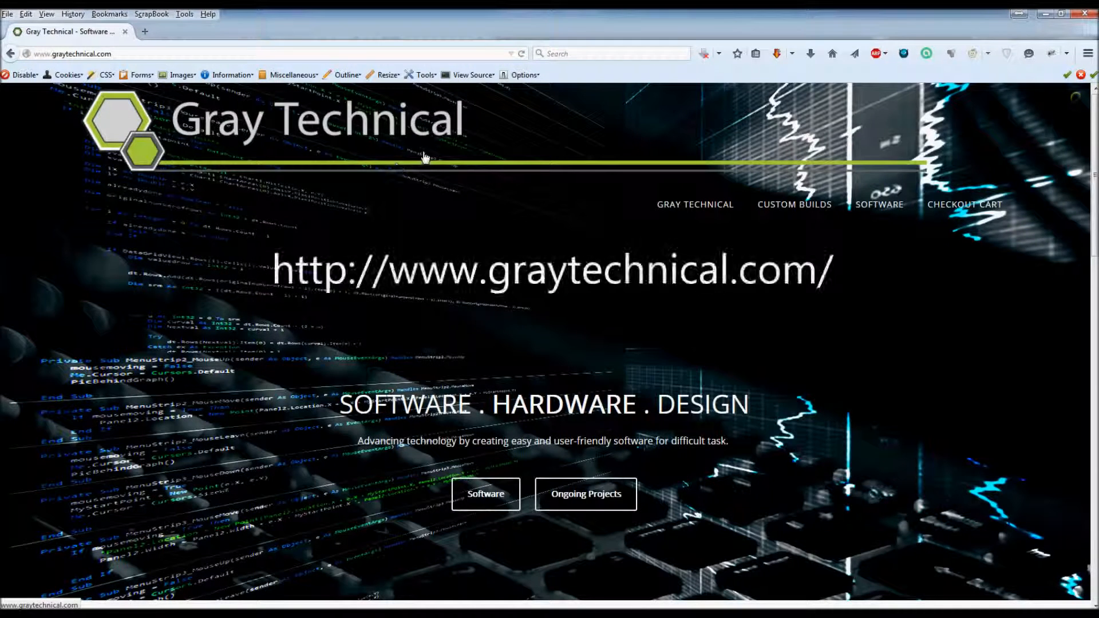
click(880, 204)
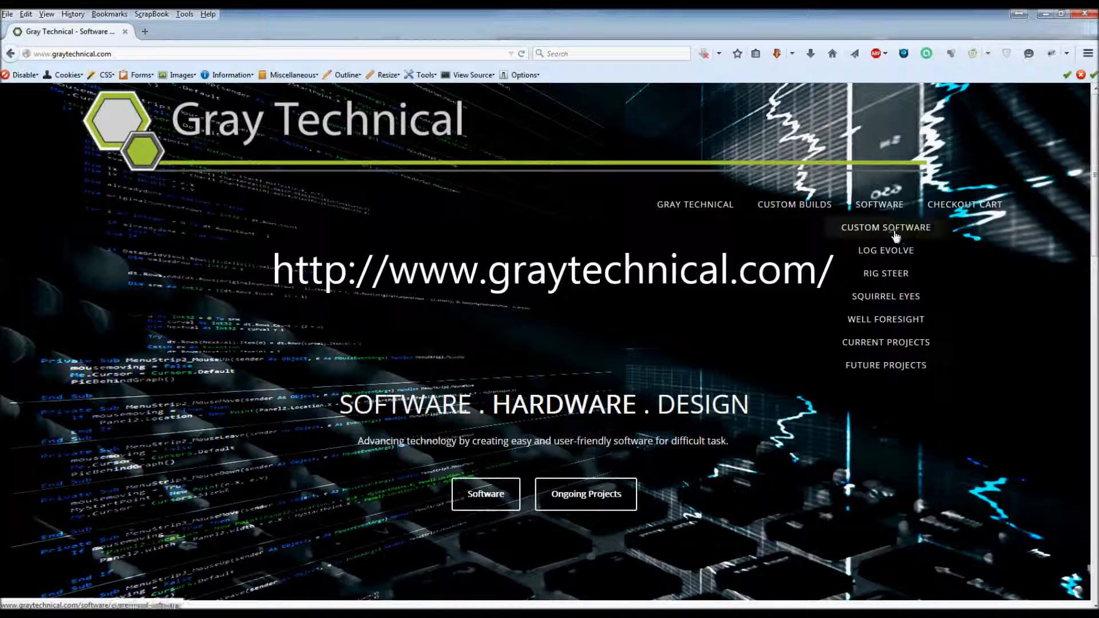
click(884, 250)
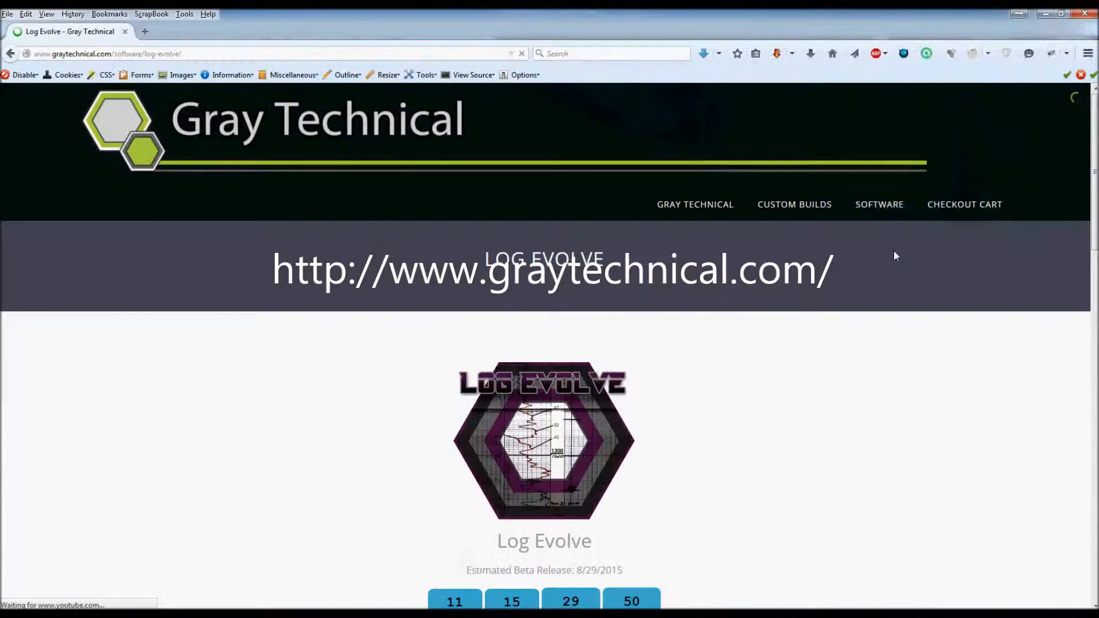
mouse_move(805, 370)
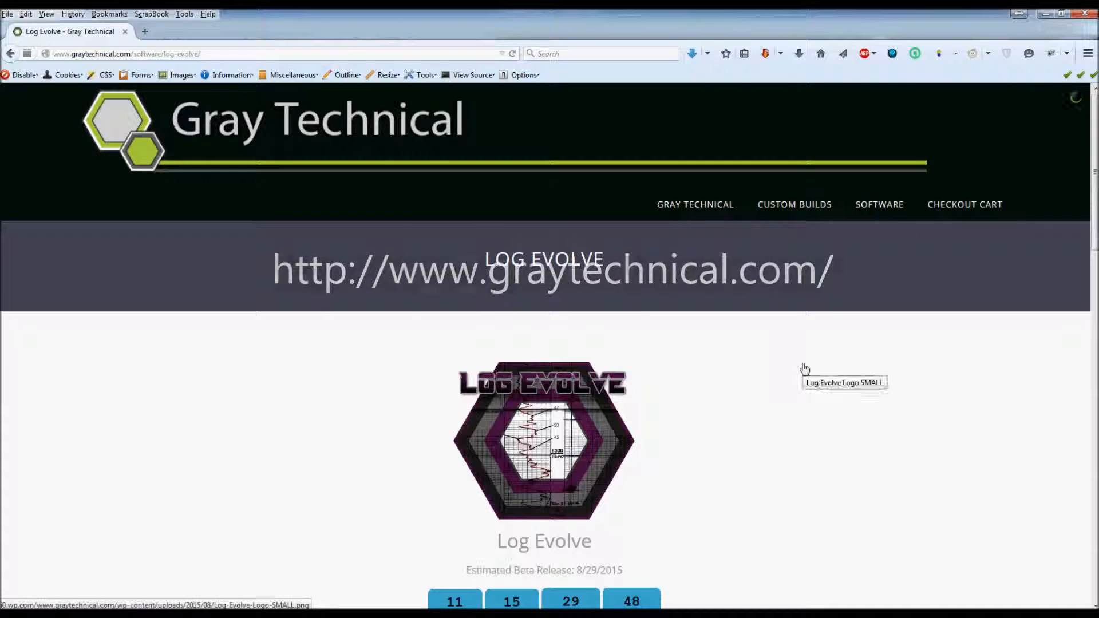